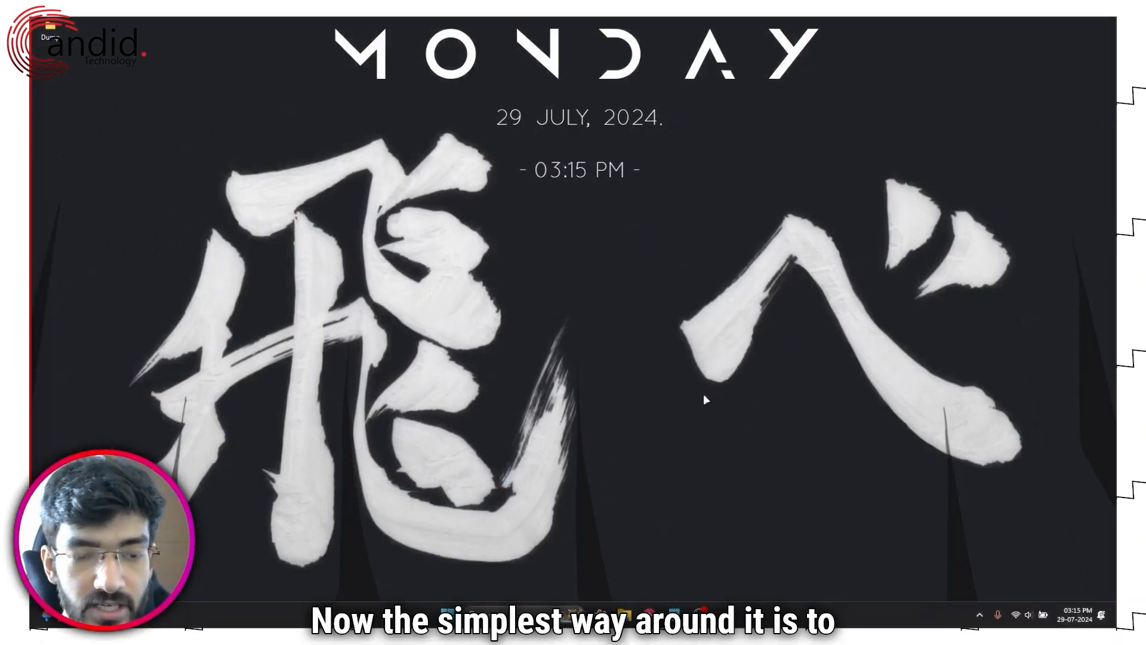
Open Windows Settings and go to the Sound page via a 'sound setting' search
{"action": "key", "text": "win+i"}
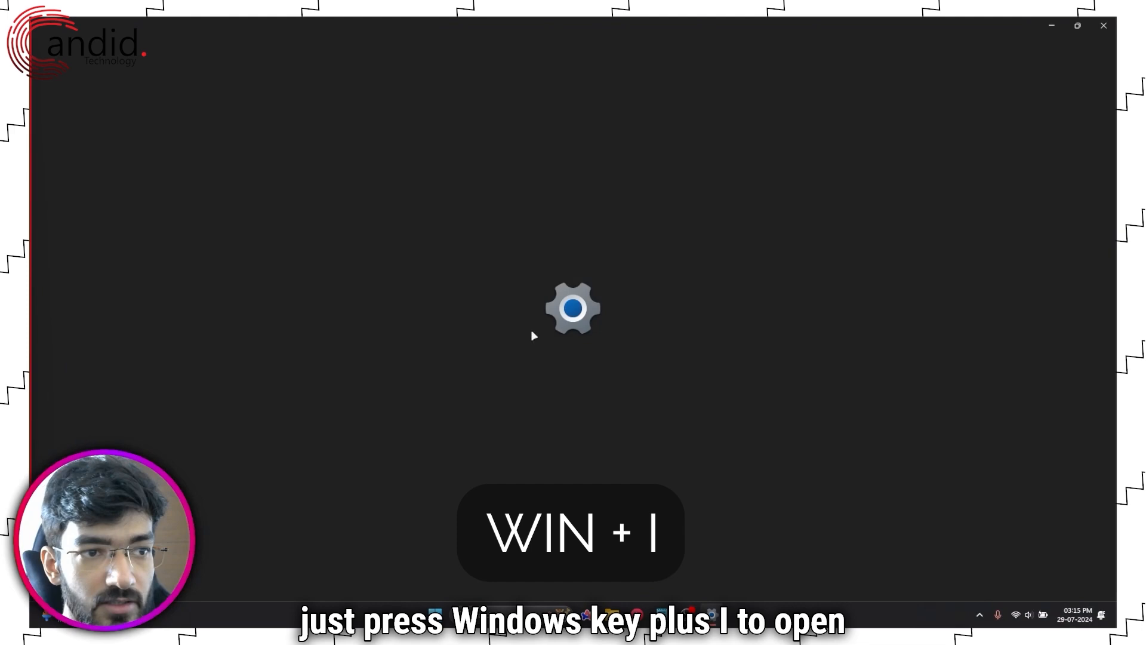
{"action": "key", "text": "Win+i"}
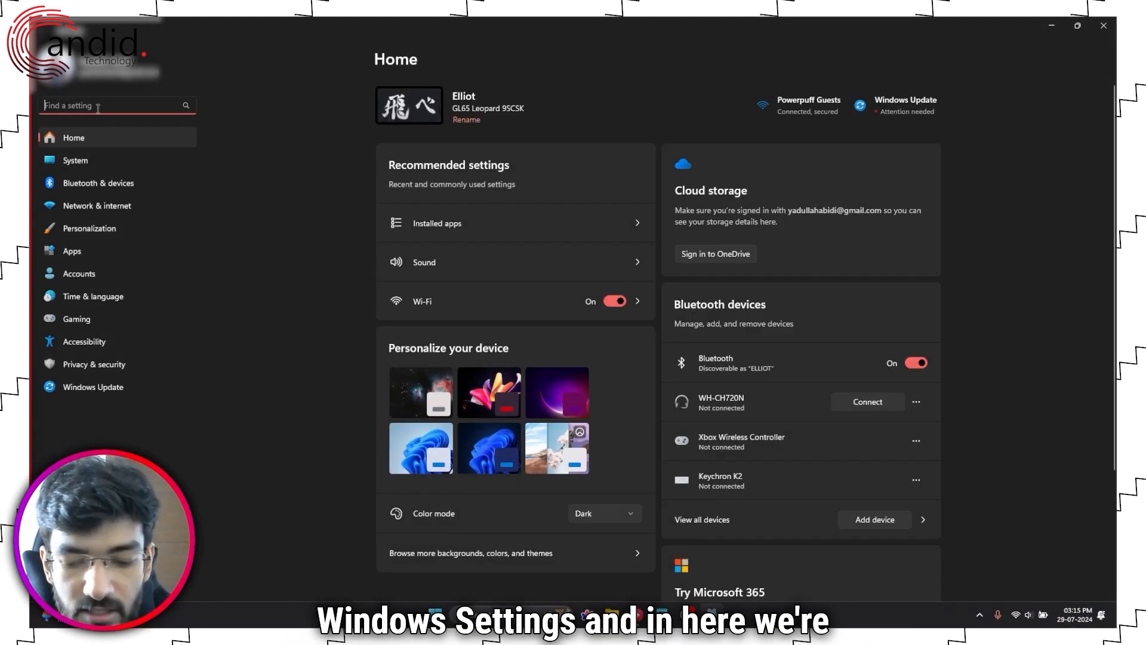
{"action": "type", "text": "sound setting"}
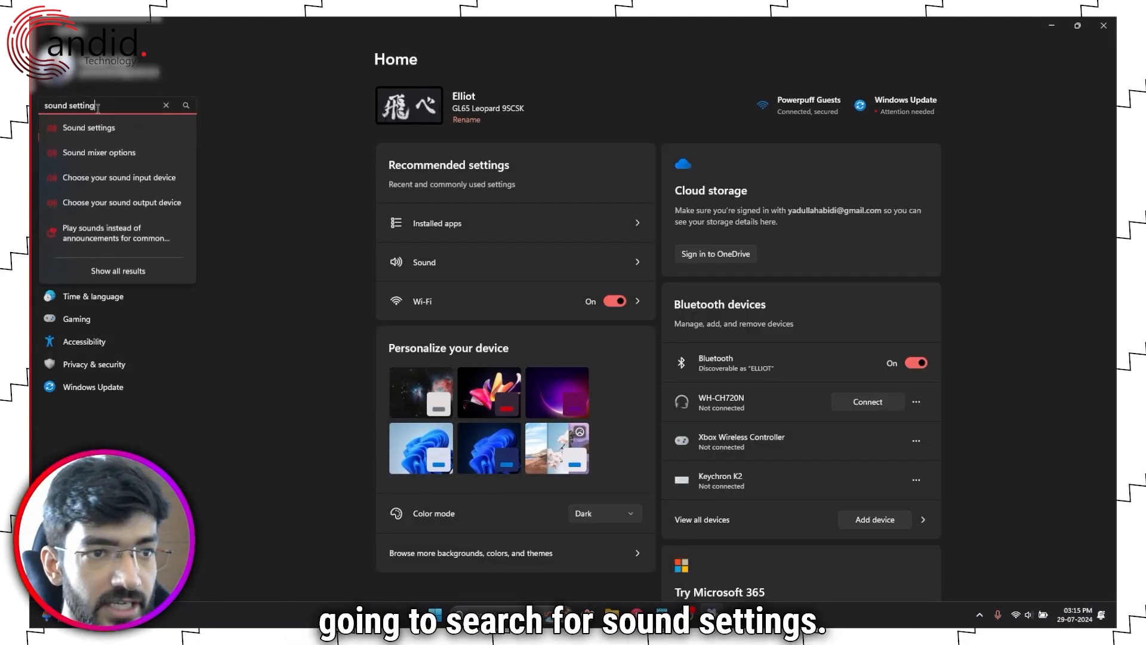
{"action": "left_click", "coordinate": [88, 128]}
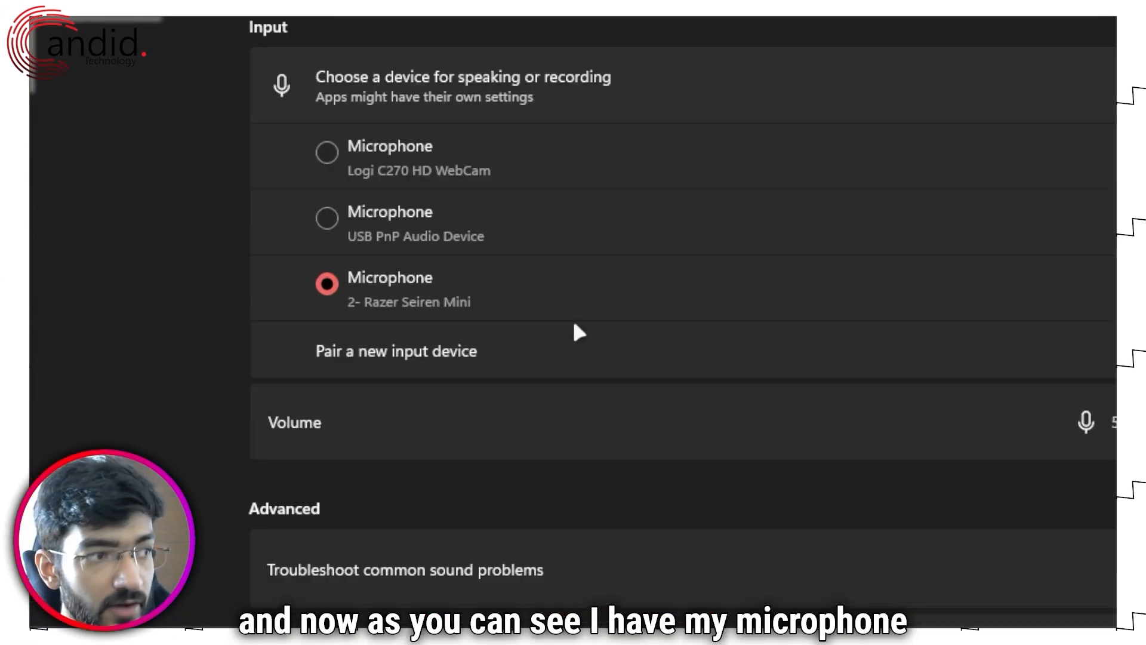
{"action": "mouse_move", "coordinate": [483, 299]}
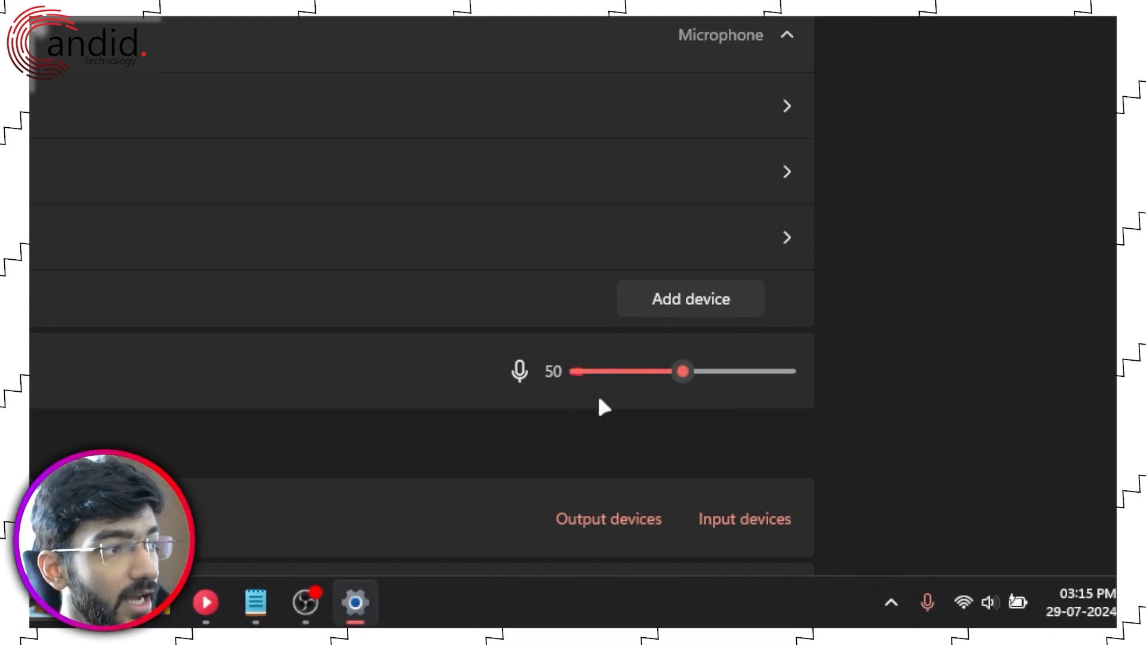
{"action": "mouse_move", "coordinate": [712, 387]}
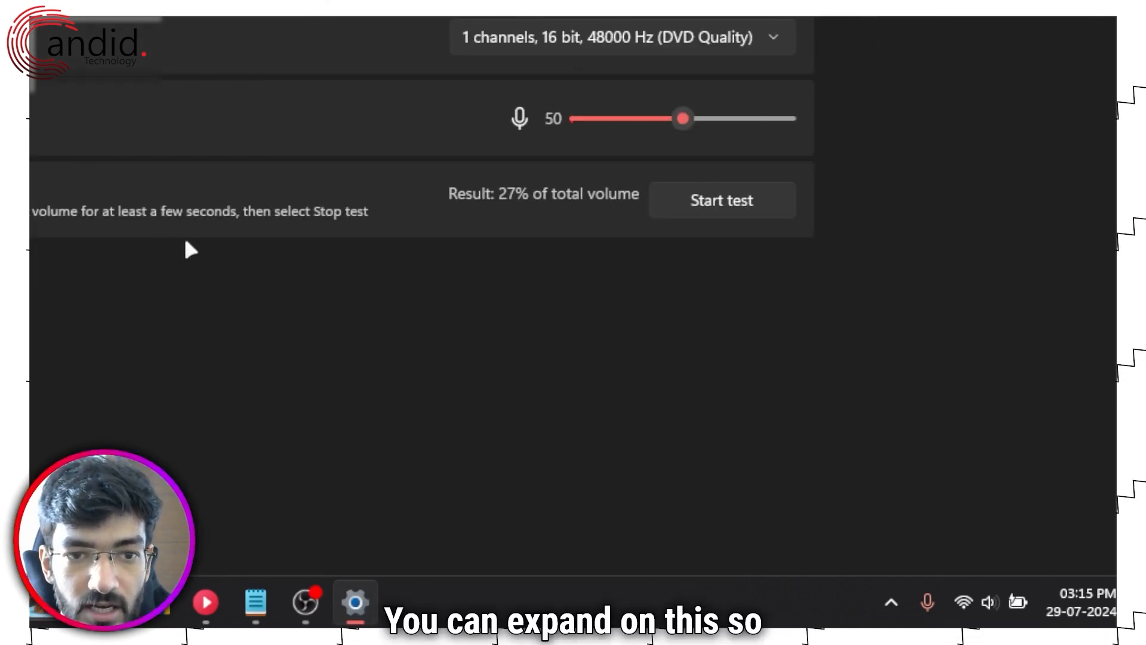
{"action": "scroll", "scroll_direction": "up", "scroll_amount": 3}
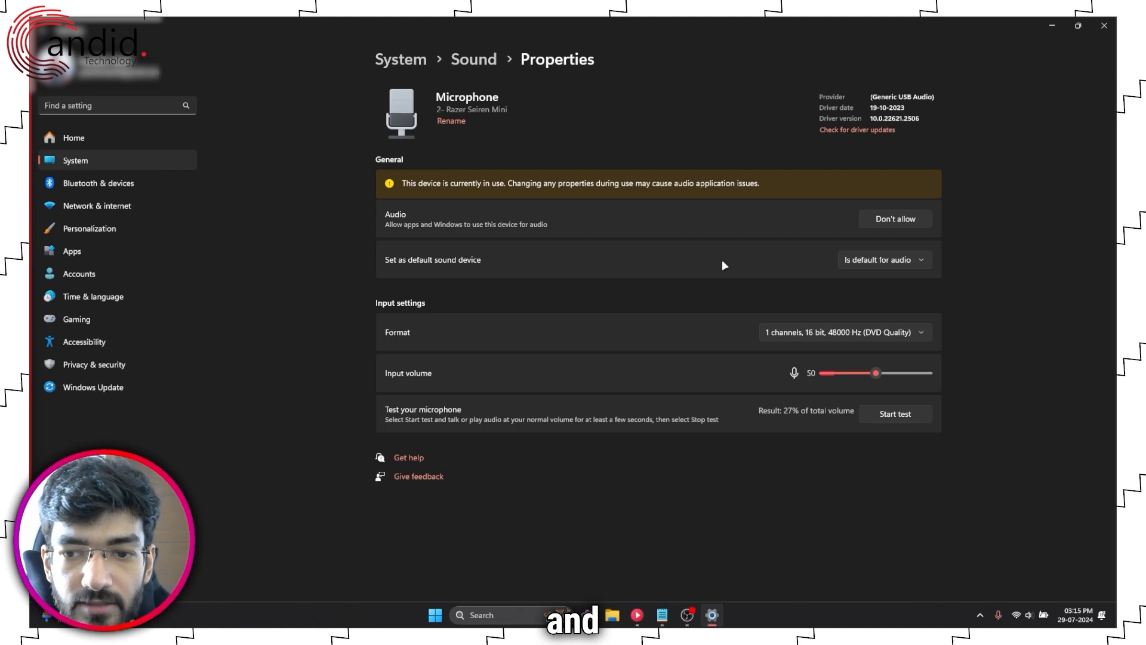
{"action": "mouse_move", "coordinate": [555, 217]}
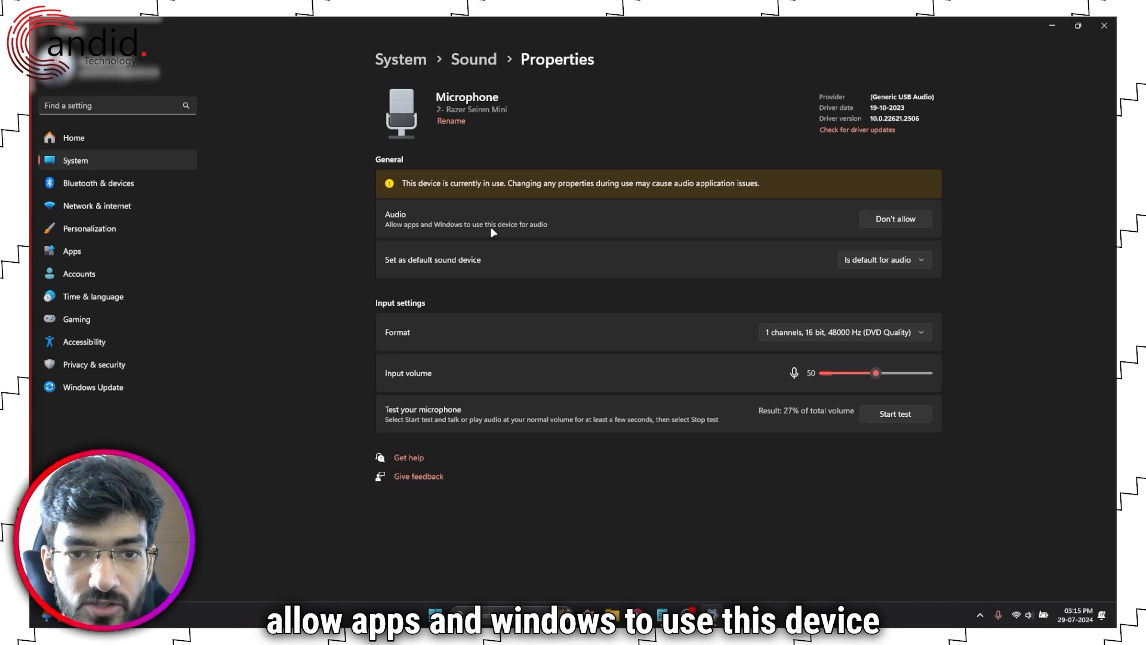
{"action": "mouse_move", "coordinate": [781, 234]}
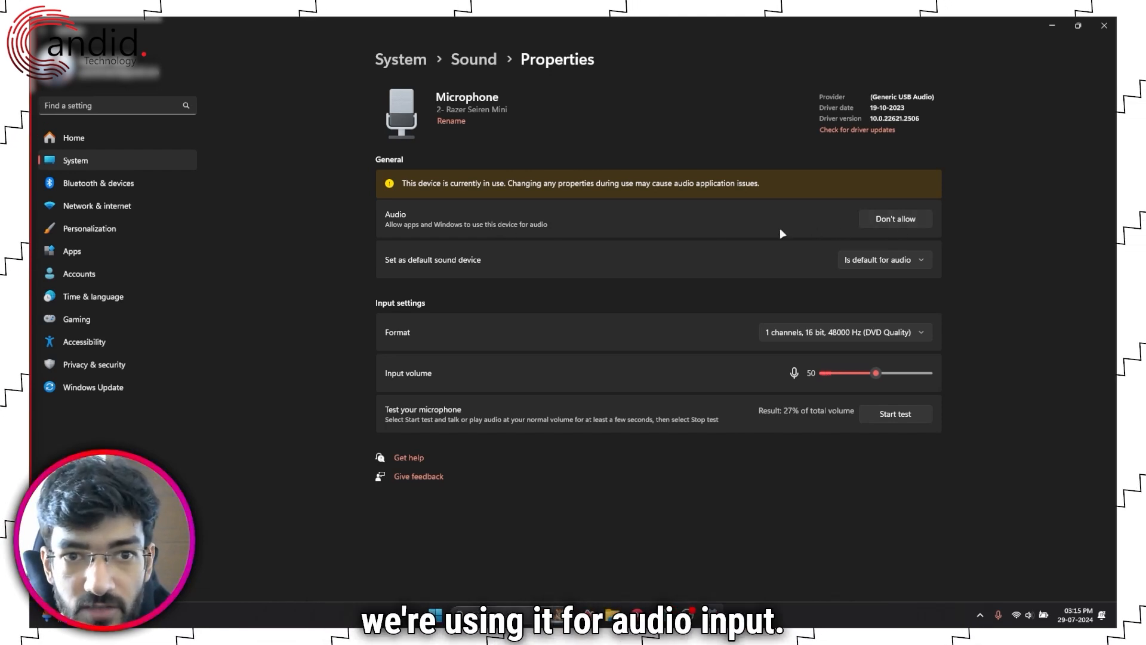
{"action": "mouse_move", "coordinate": [787, 429]}
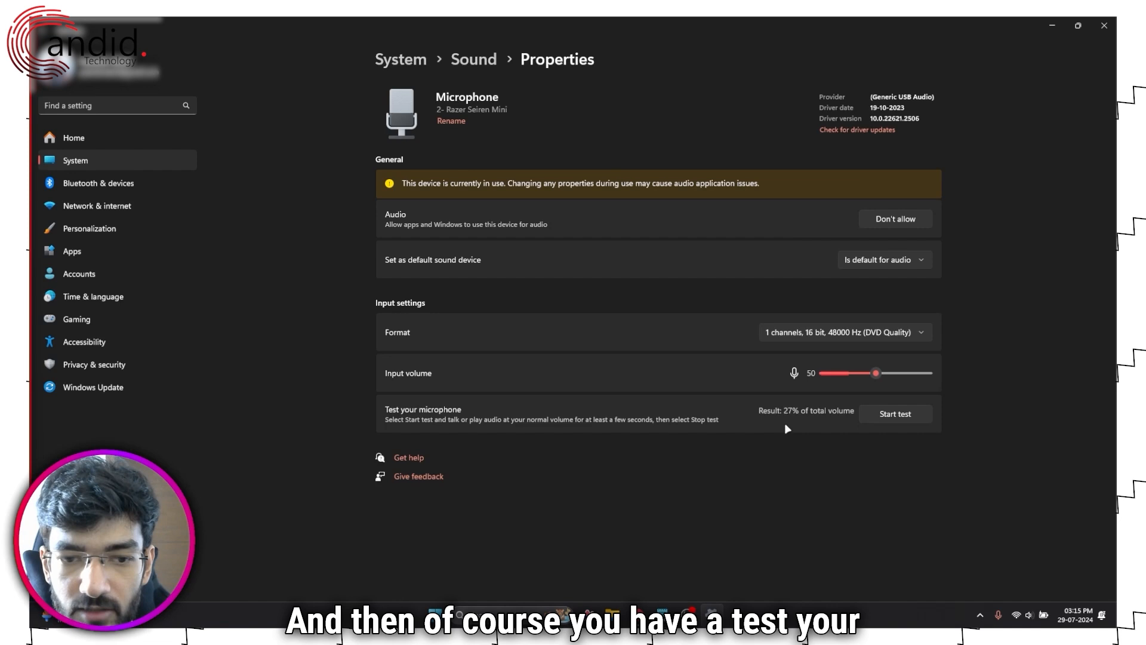
{"action": "mouse_move", "coordinate": [810, 338]}
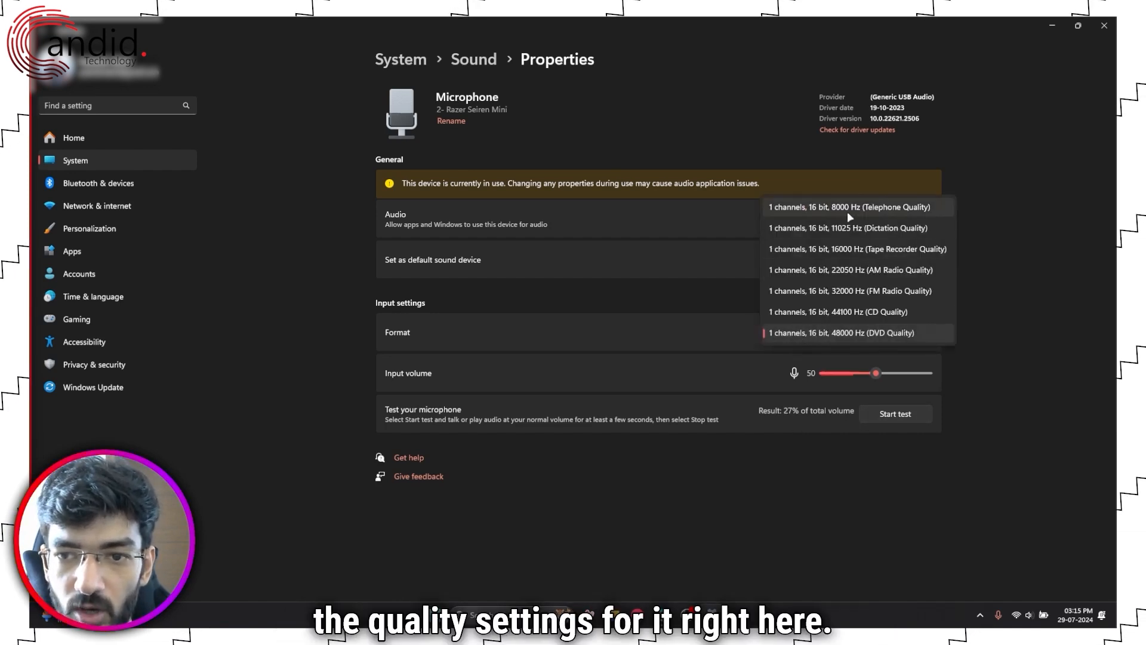
{"action": "left_click", "coordinate": [842, 333]}
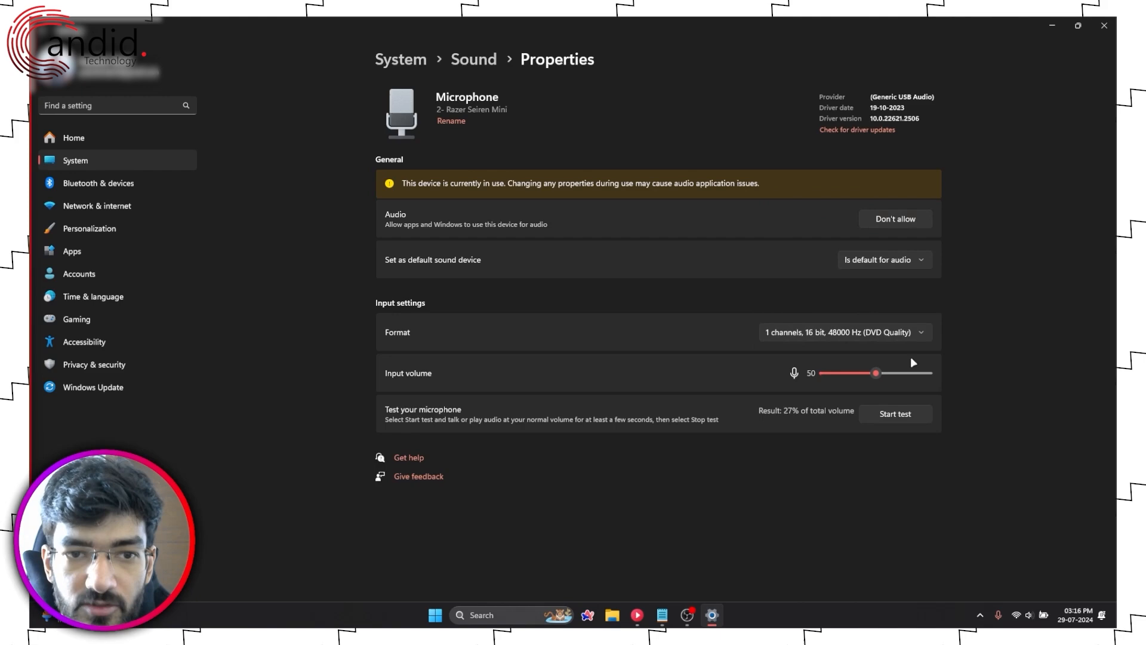
{"action": "mouse_move", "coordinate": [657, 275]}
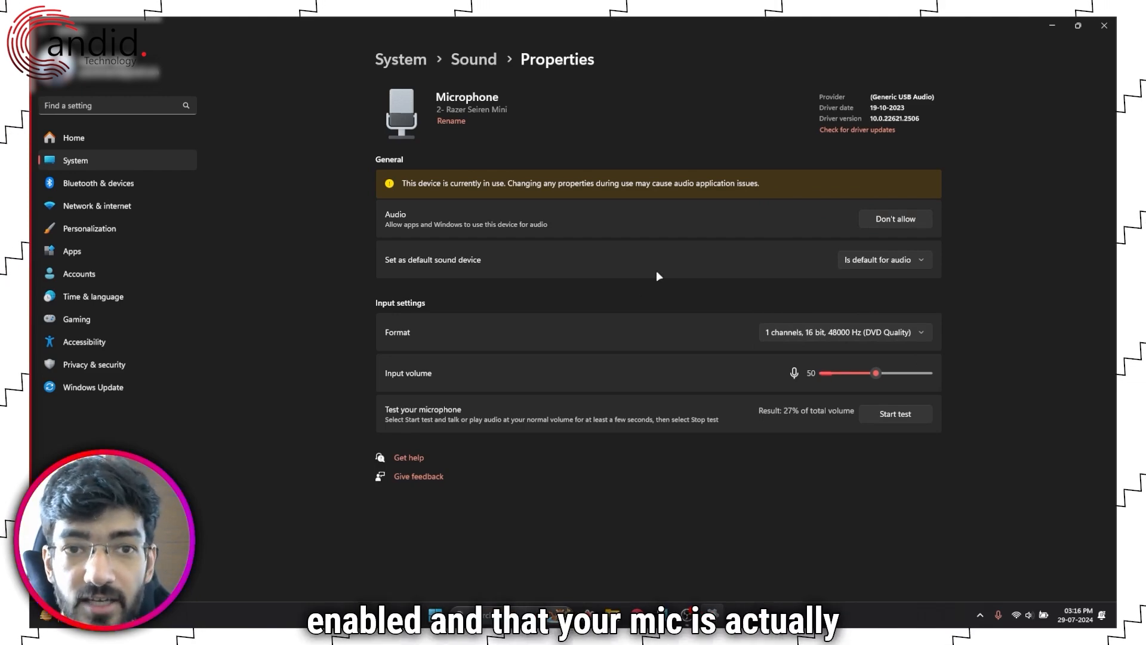
{"action": "left_click", "coordinate": [473, 60]}
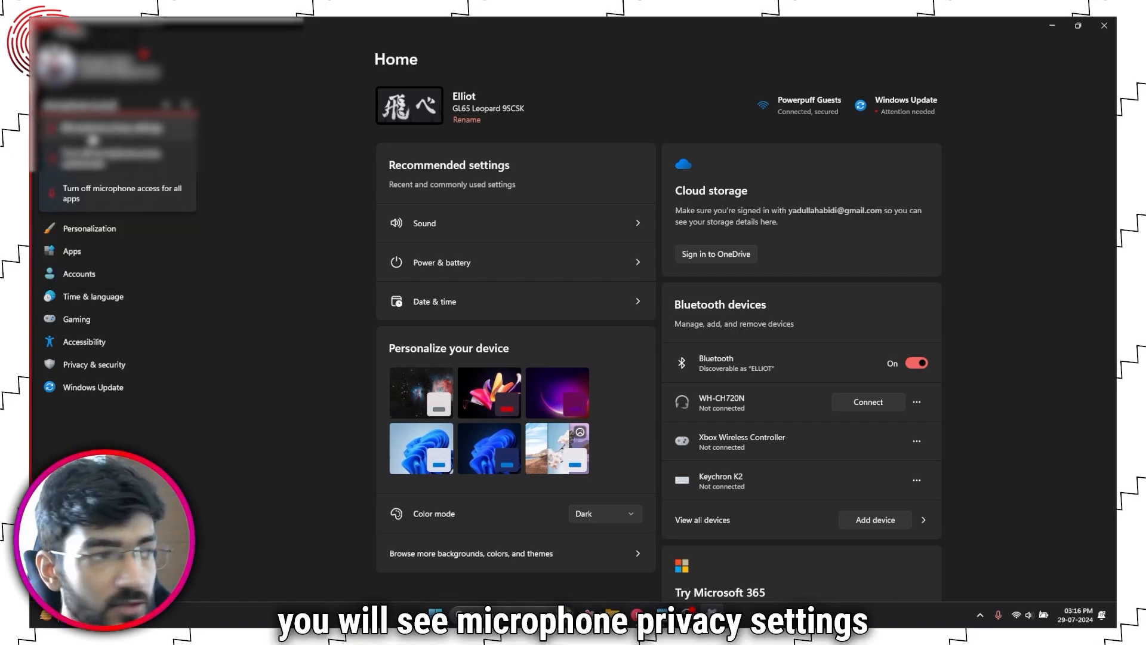
Open Microphone privacy settings via a 'microphone access' search and locate VALORANT in the app list
{"action": "type", "text": "microphone access"}
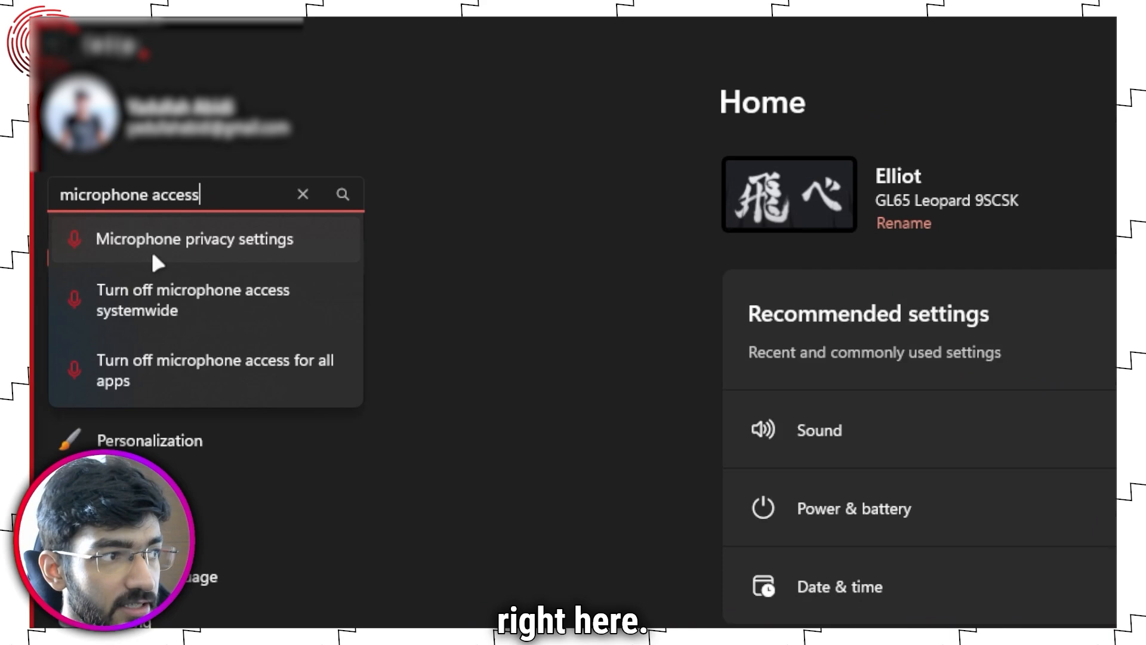
{"action": "left_click", "coordinate": [194, 239]}
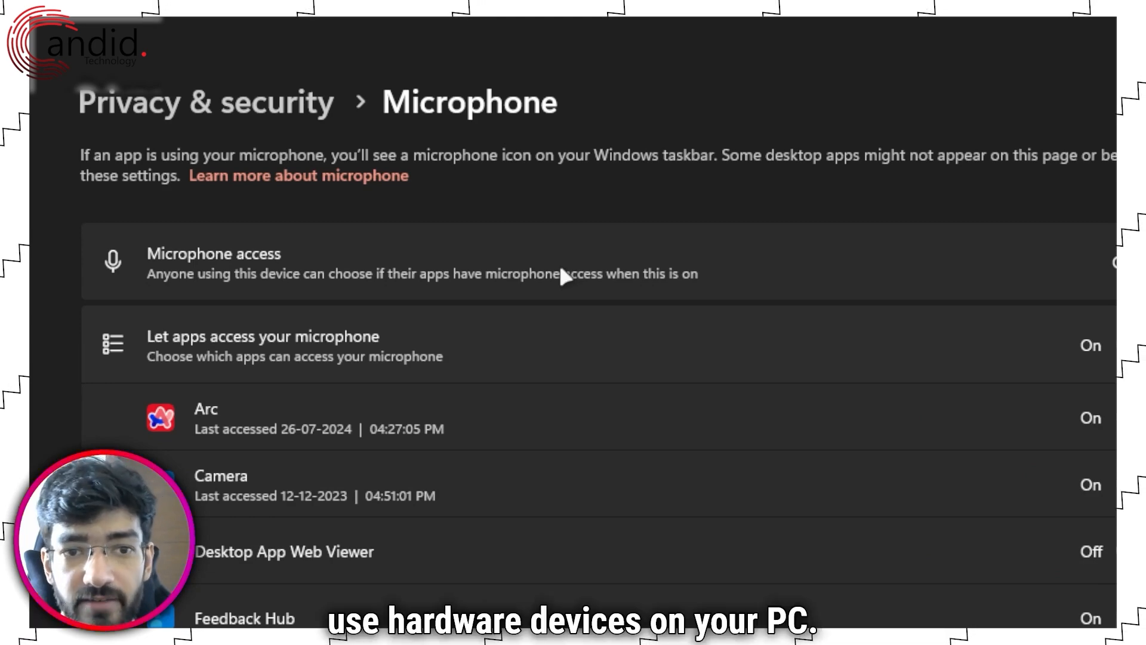
{"action": "mouse_move", "coordinate": [201, 282]}
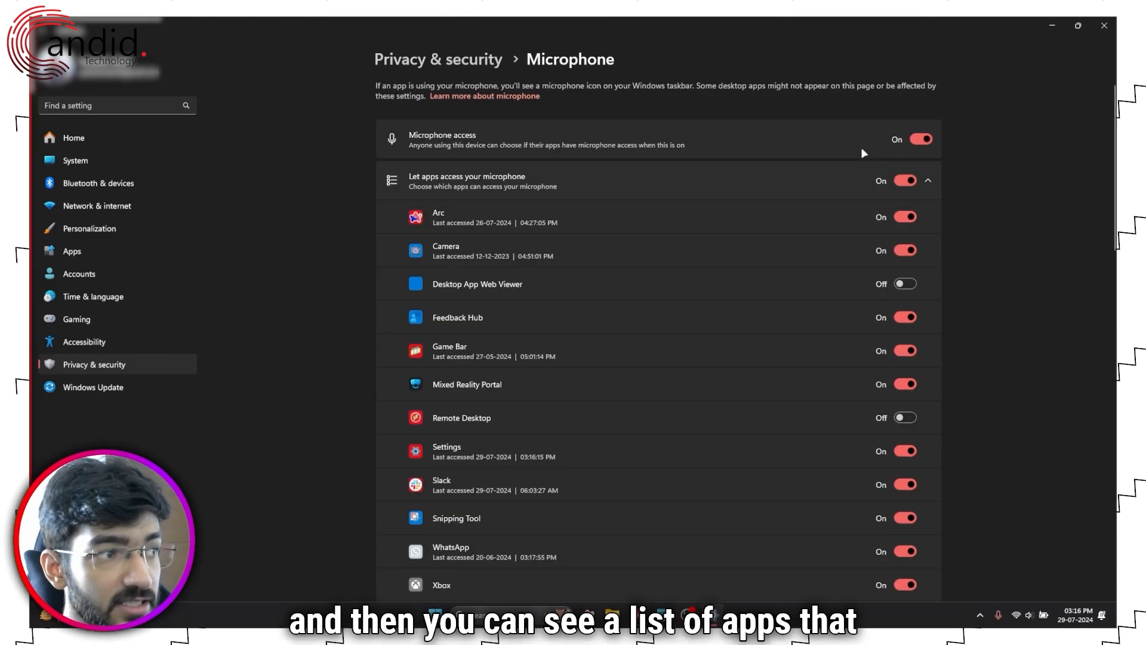
{"action": "mouse_move", "coordinate": [577, 197]}
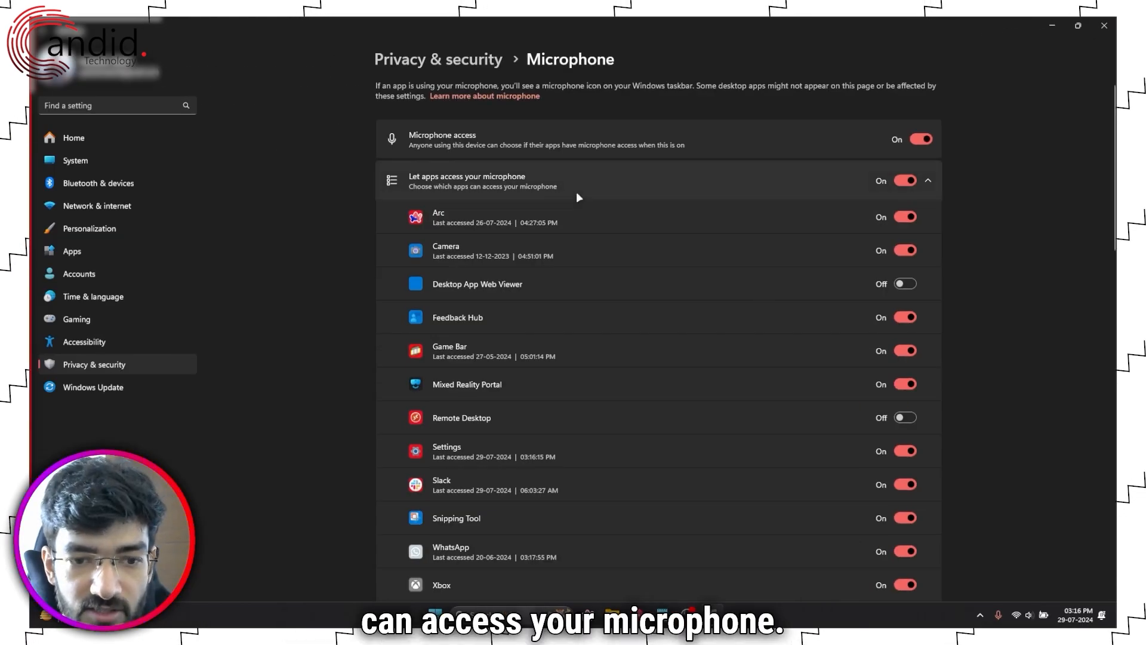
{"action": "scroll", "scroll_direction": "down", "scroll_amount": 3}
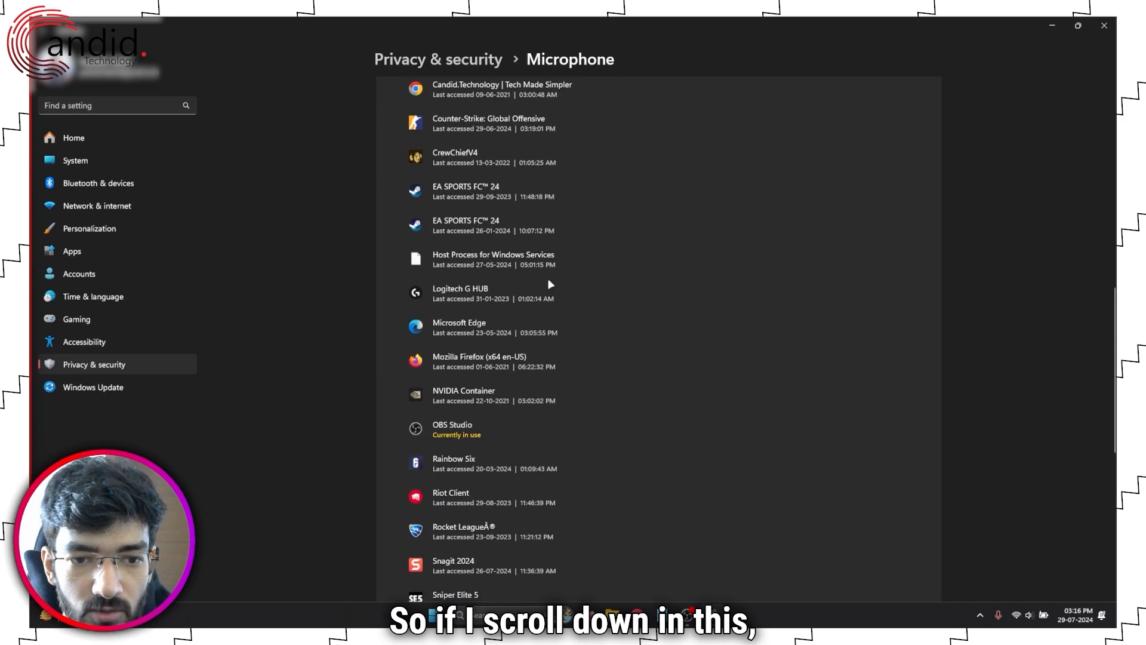
{"action": "scroll", "scroll_direction": "down", "scroll_amount": 3}
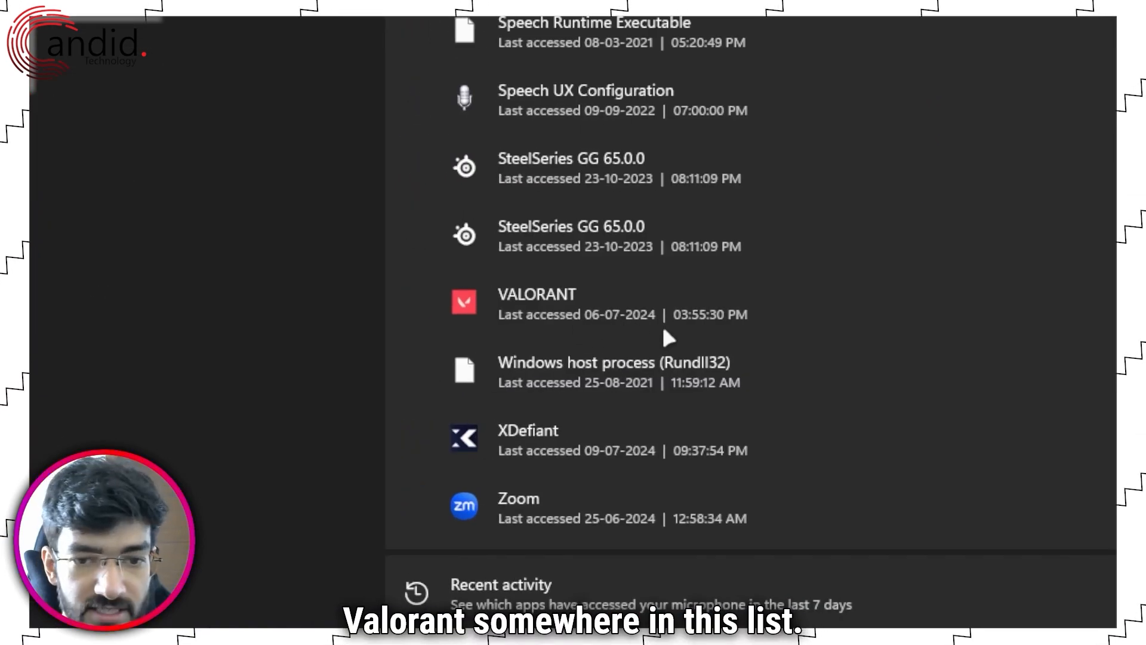
{"action": "mouse_move", "coordinate": [643, 321]}
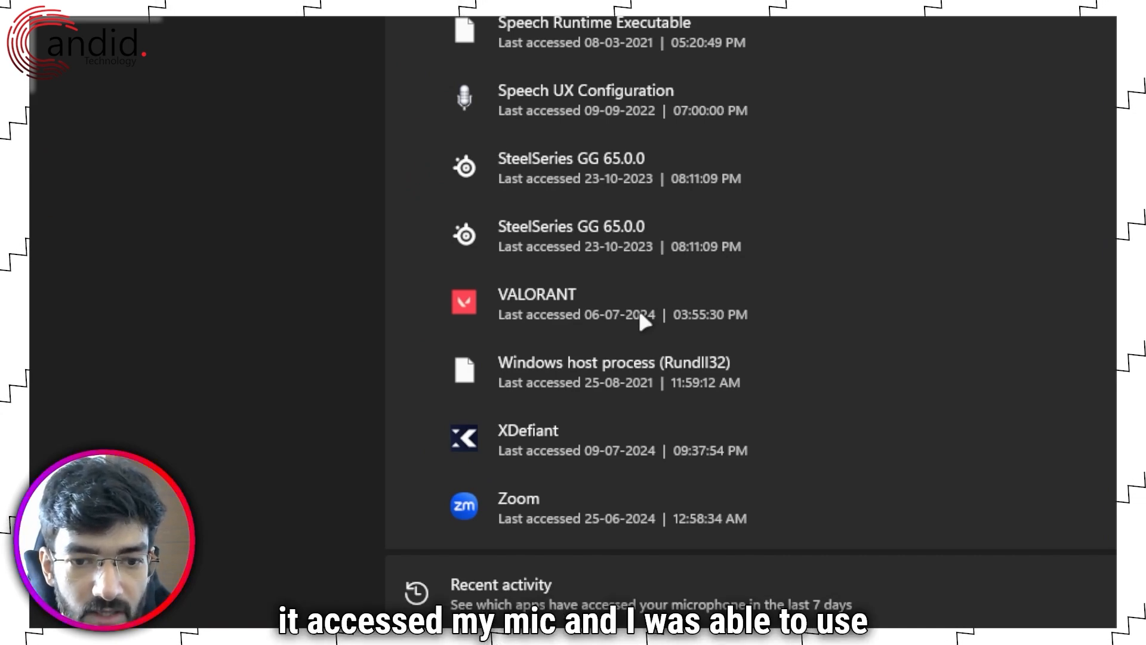
{"action": "scroll", "scroll_direction": "up", "scroll_amount": 3}
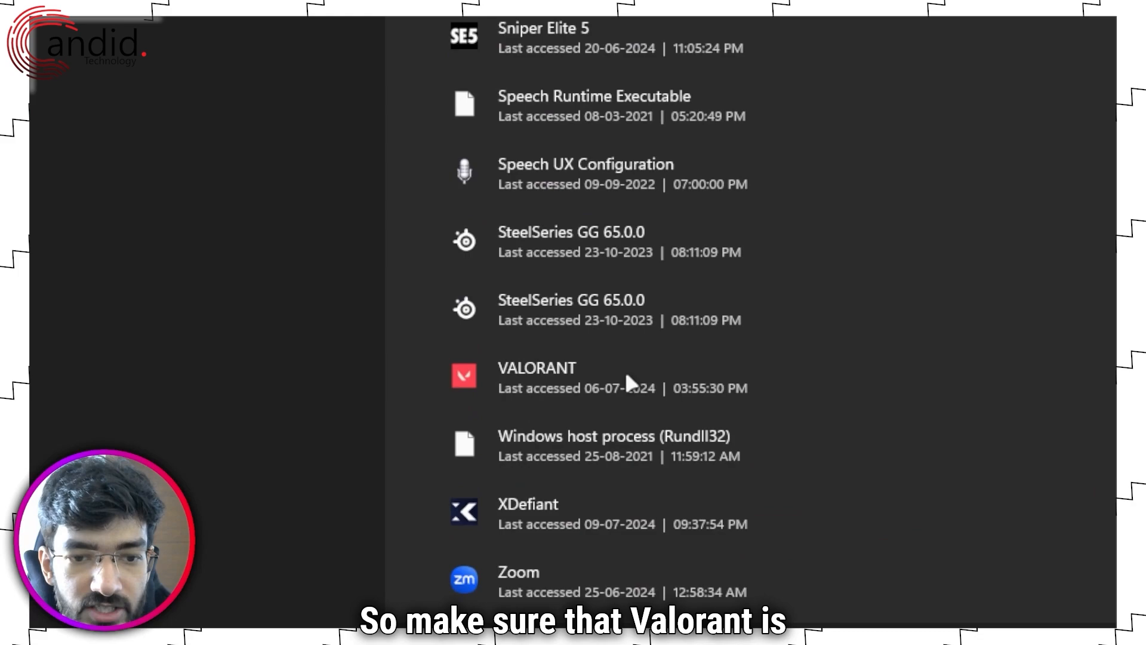
{"action": "mouse_move", "coordinate": [578, 422]}
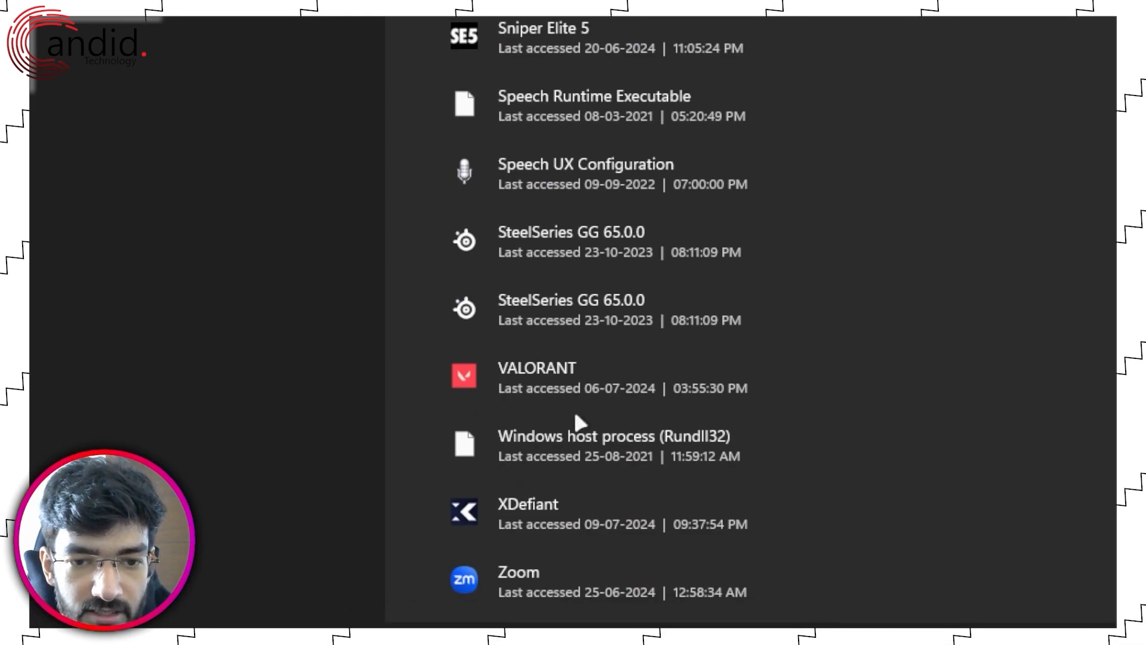
Re-expand the microphone app list and scroll through it to confirm VALORANT has used the microphone
{"action": "scroll", "scroll_direction": "up", "scroll_amount": 3}
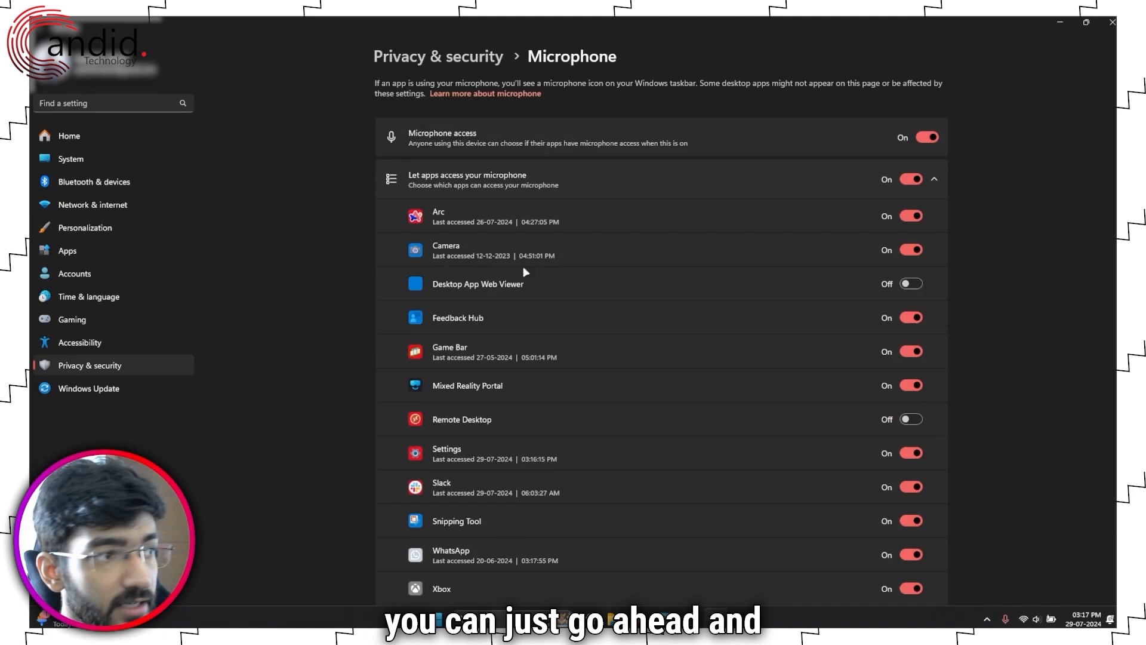
{"action": "left_click", "coordinate": [933, 179]}
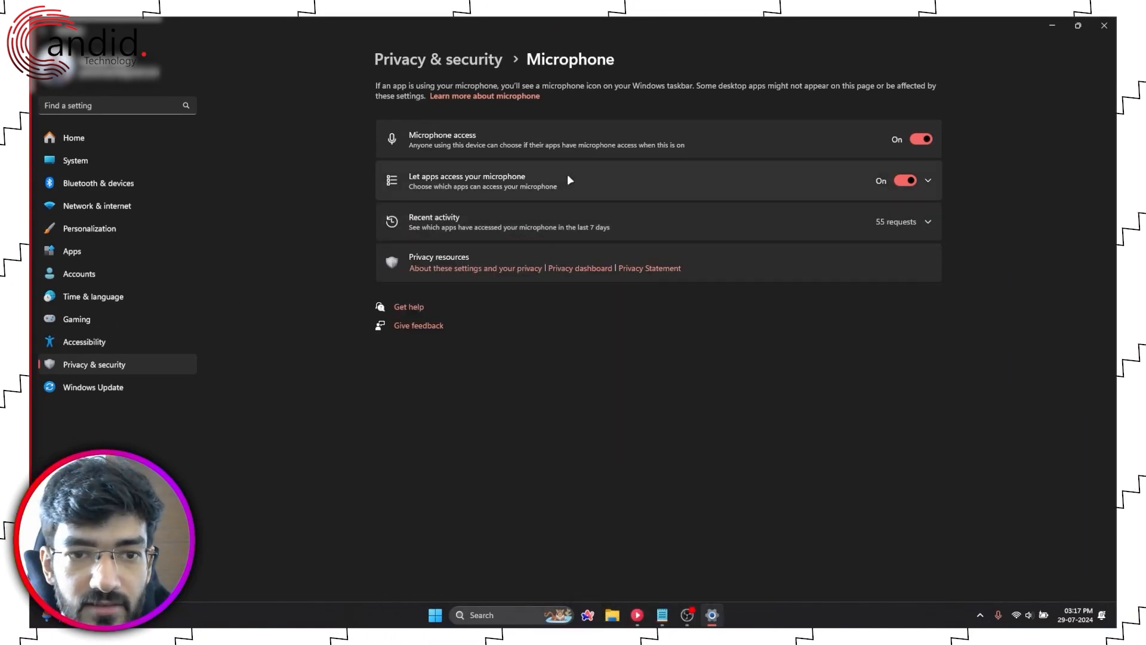
{"action": "left_click", "coordinate": [926, 180]}
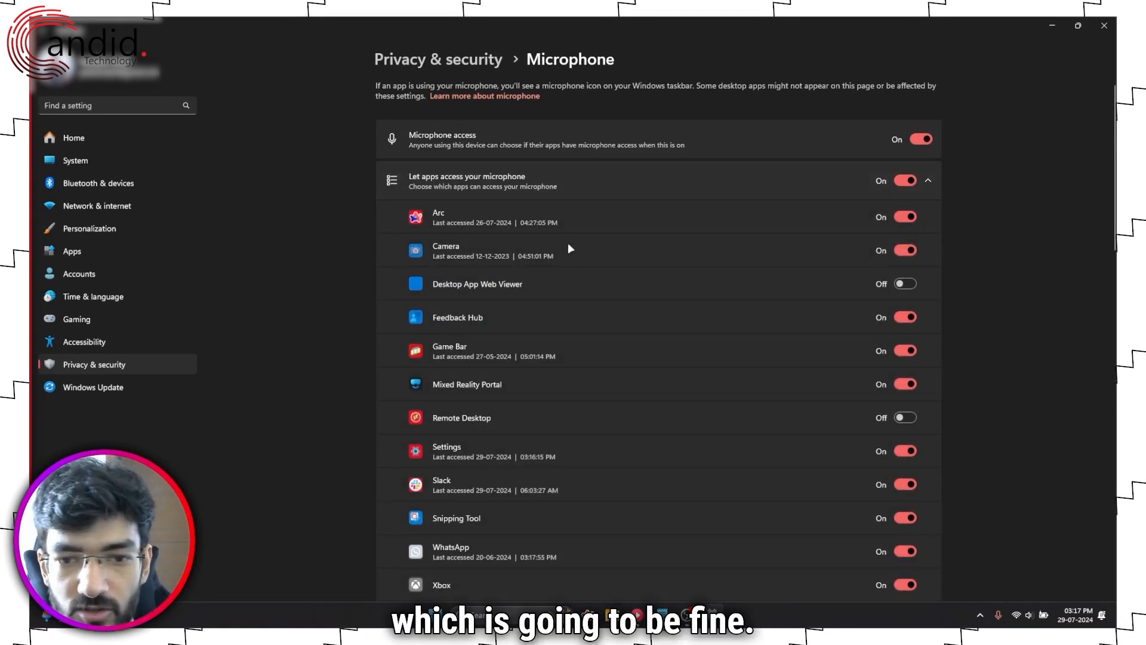
{"action": "scroll", "scroll_direction": "down", "scroll_amount": 3}
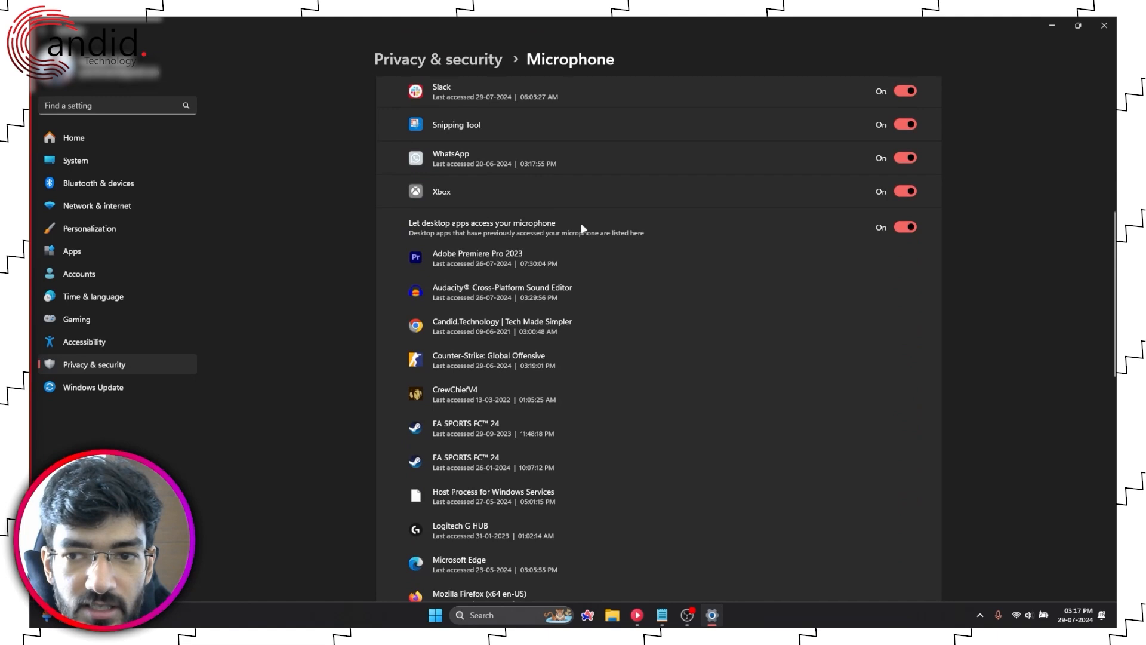
{"action": "mouse_move", "coordinate": [420, 232]}
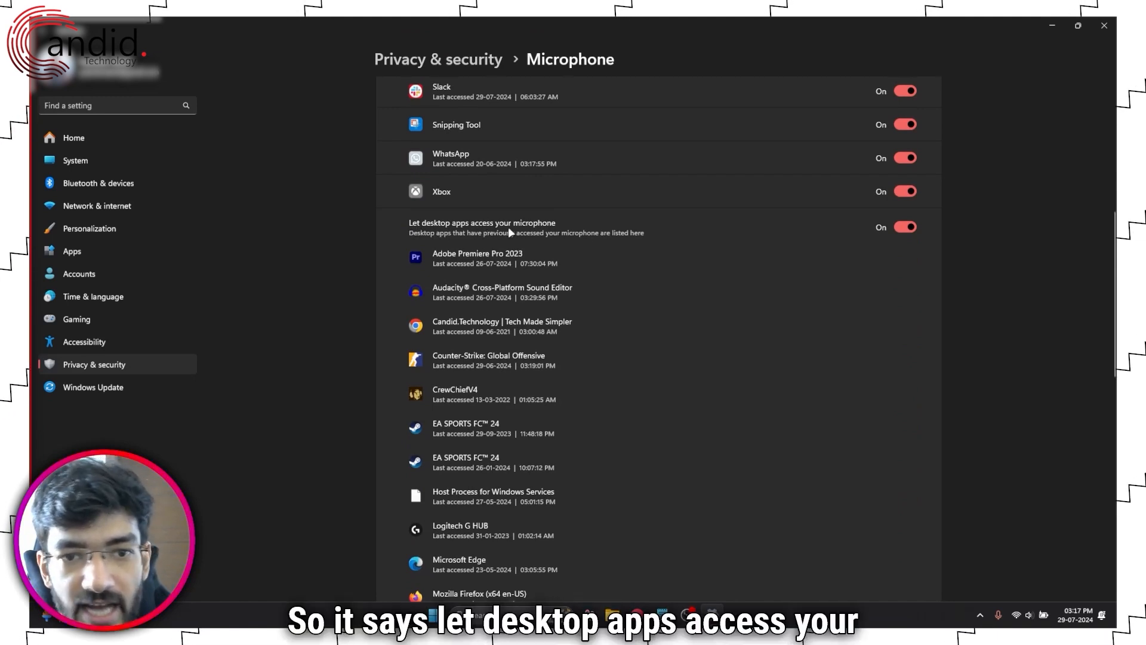
{"action": "scroll", "scroll_direction": "up", "scroll_amount": 3}
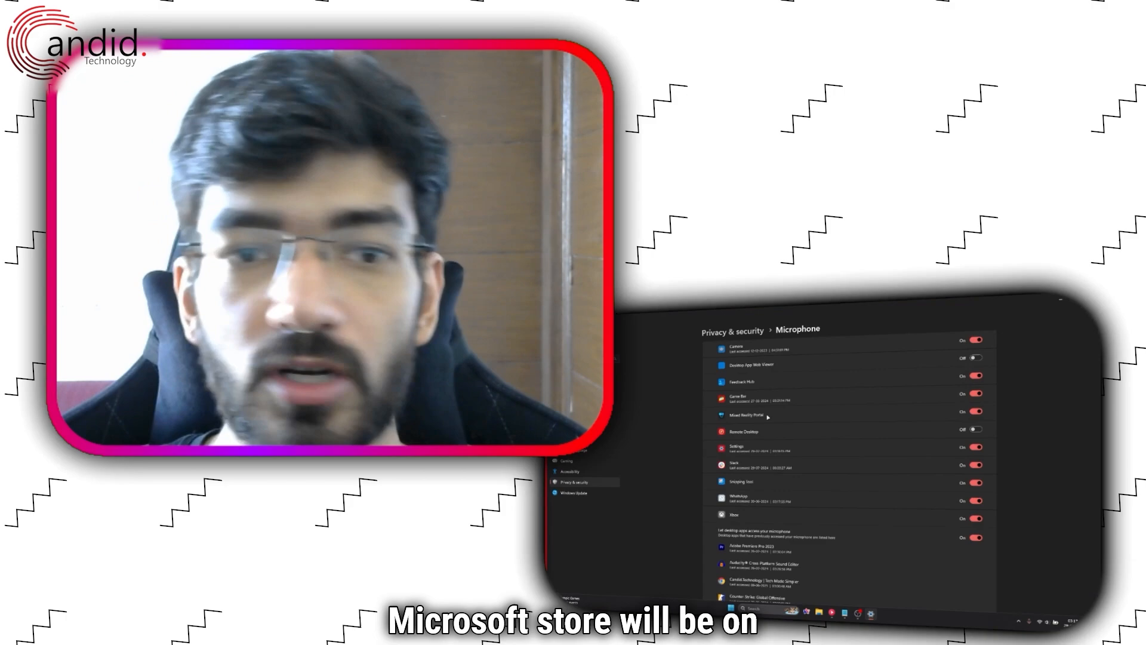
{"action": "scroll", "scroll_direction": "down", "scroll_amount": 3}
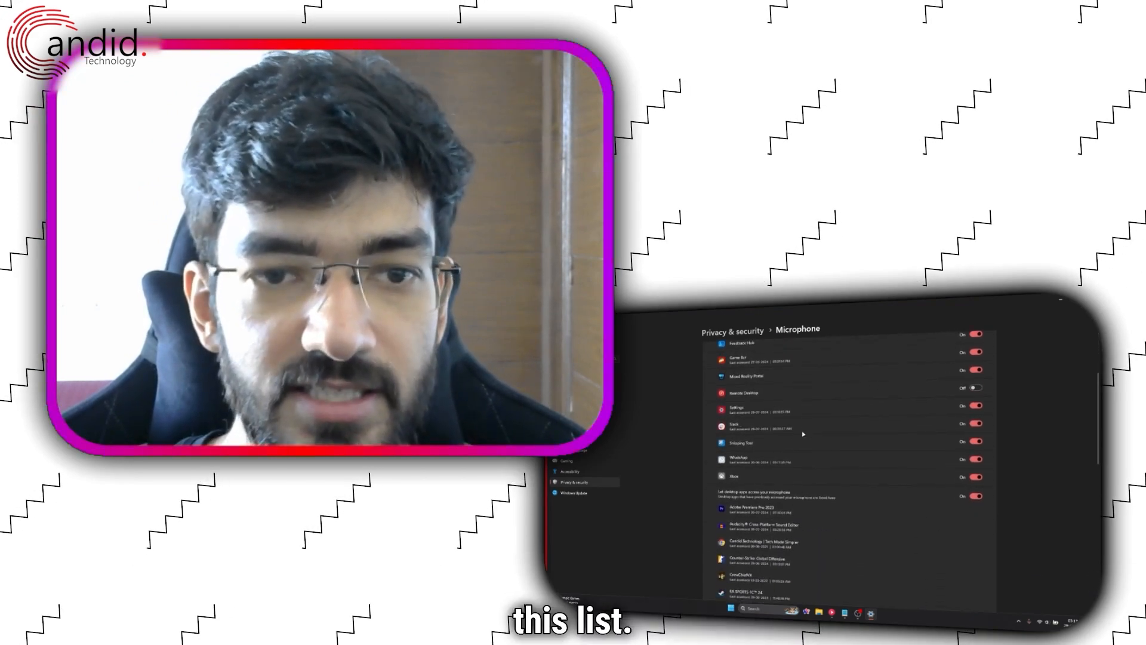
{"action": "scroll", "scroll_direction": "down", "scroll_amount": 3}
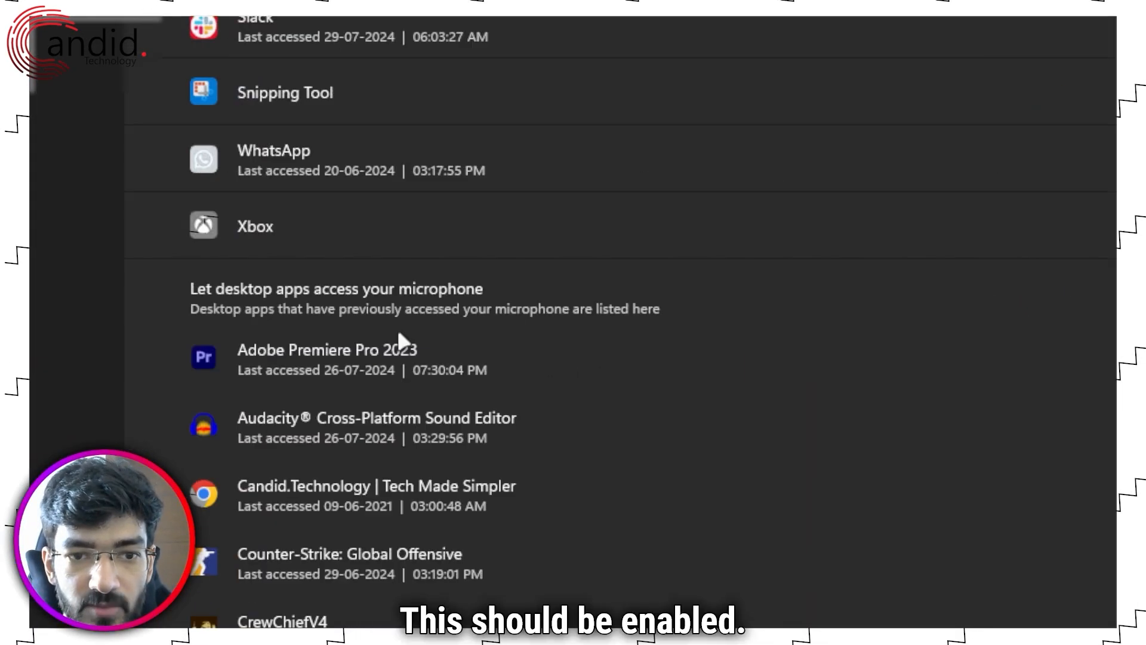
{"action": "scroll", "scroll_direction": "down", "scroll_amount": 3}
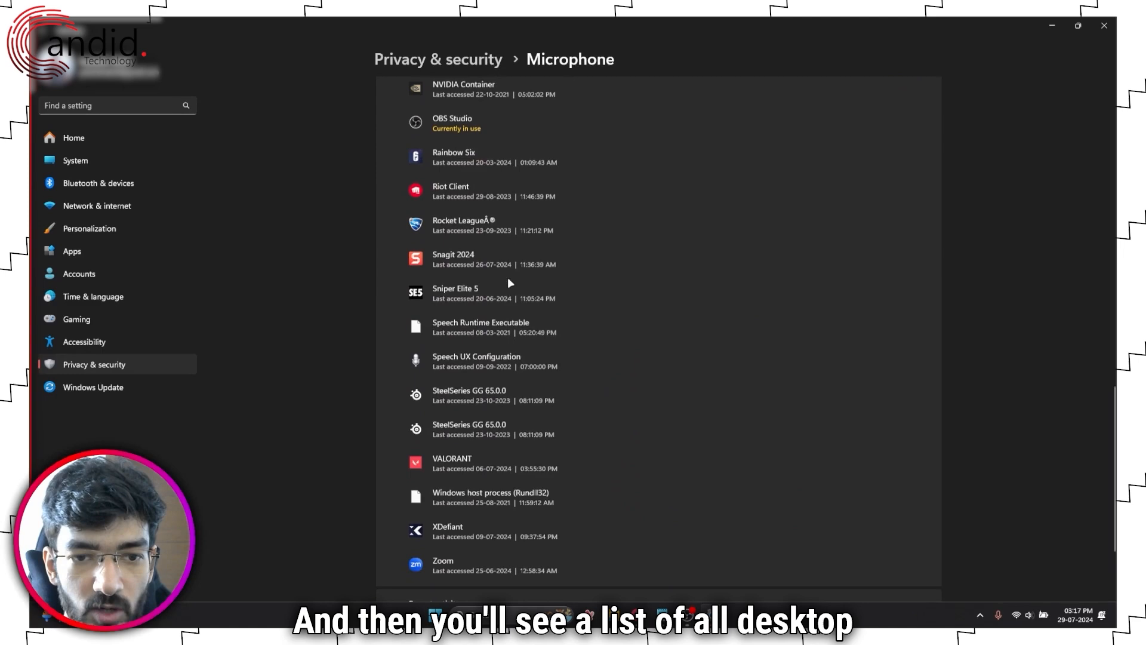
{"action": "scroll", "scroll_direction": "down", "scroll_amount": 3}
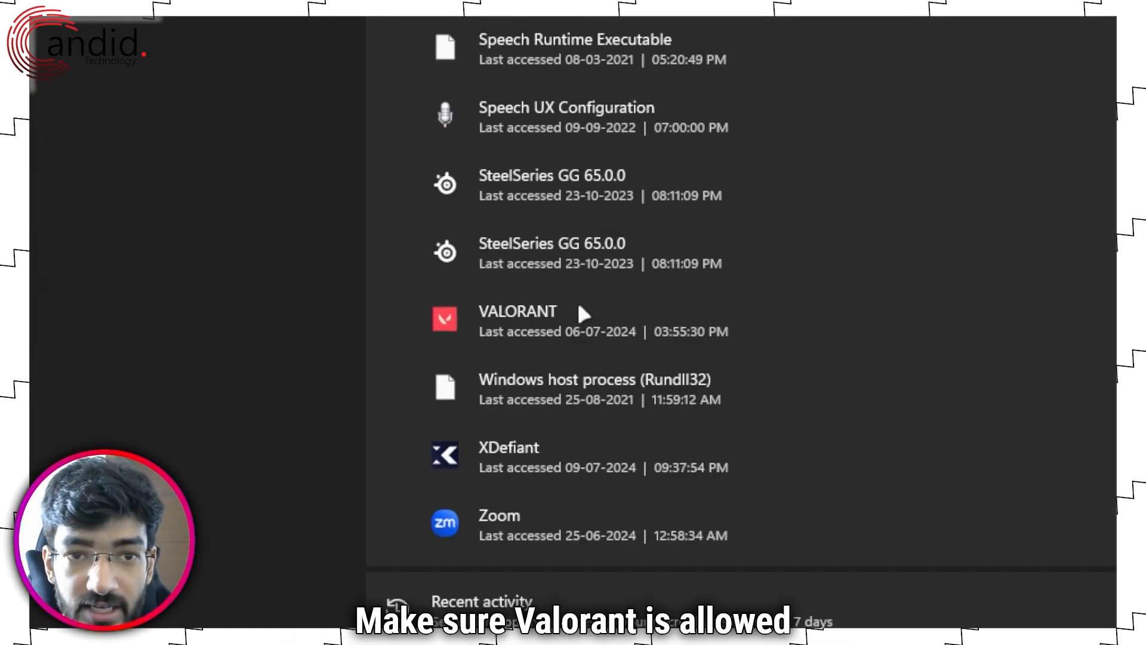
{"action": "scroll", "scroll_direction": "up", "scroll_amount": 3}
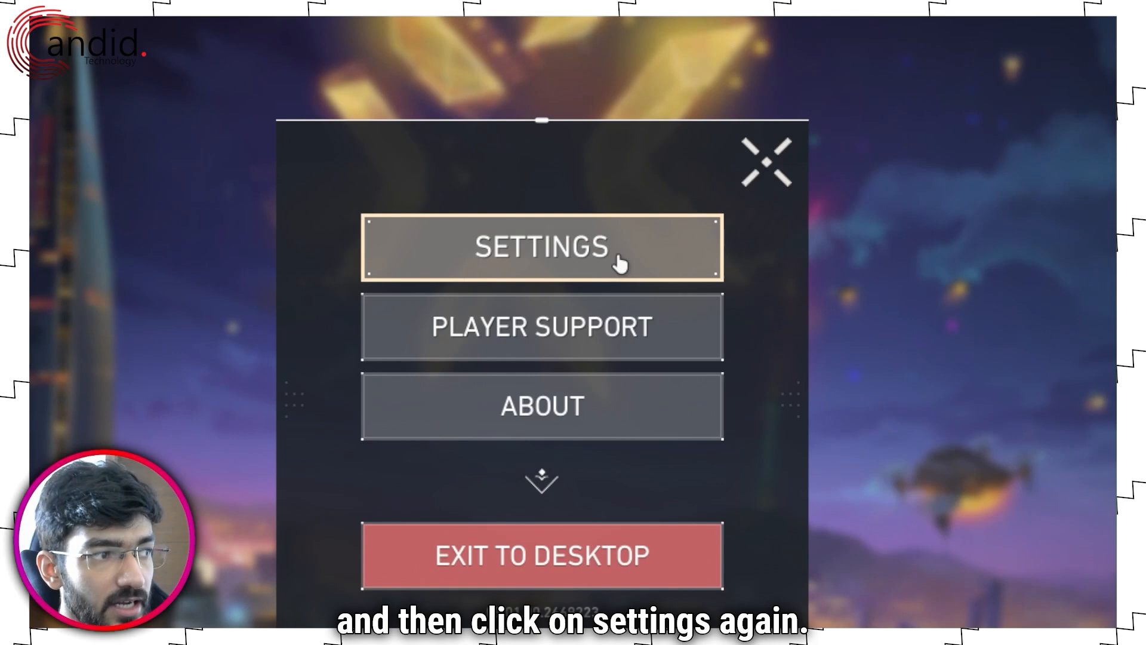
Open Valorant's Settings from the Esc menu and go to the Audio section
{"action": "left_click", "coordinate": [542, 246]}
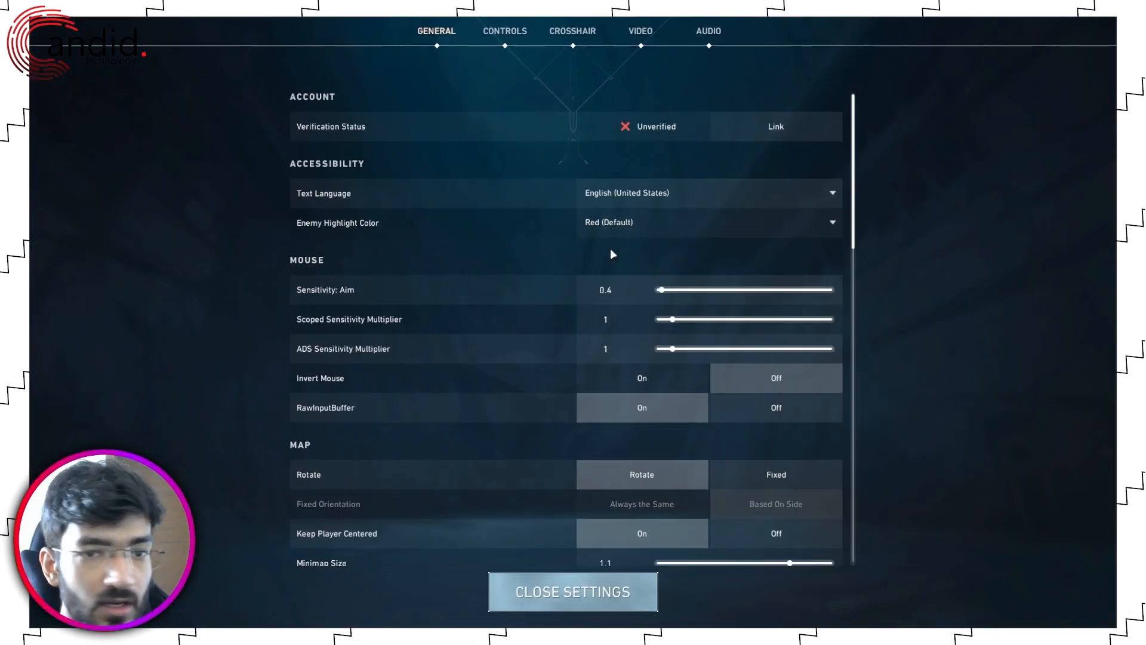
{"action": "mouse_move", "coordinate": [504, 259]}
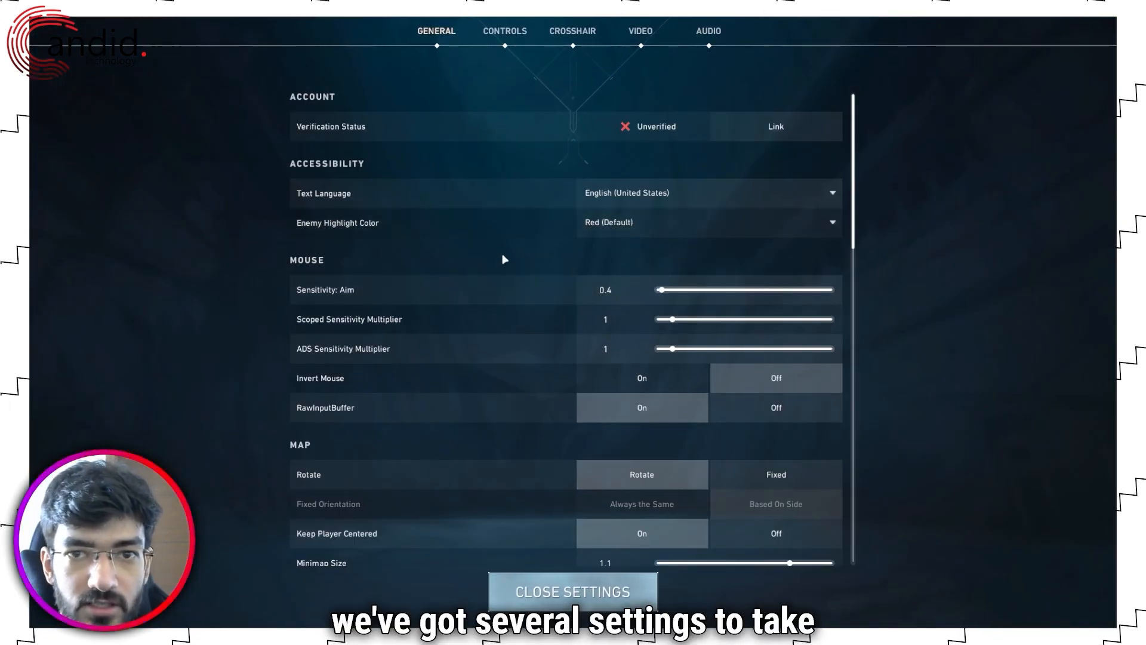
{"action": "mouse_move", "coordinate": [707, 41]}
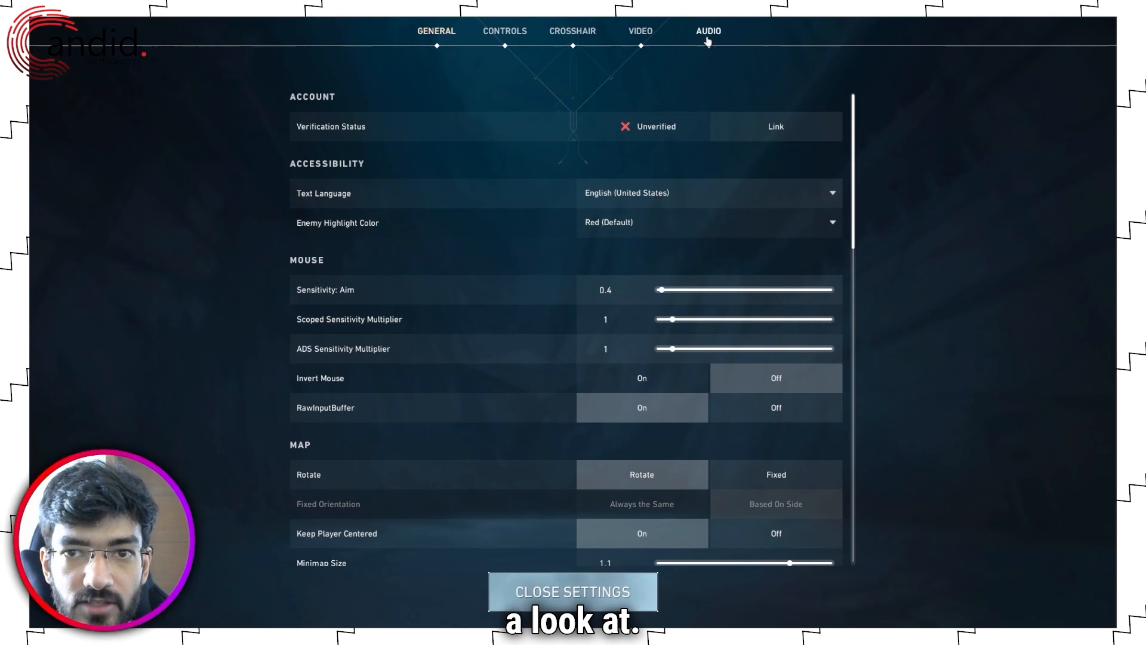
{"action": "left_click", "coordinate": [707, 31]}
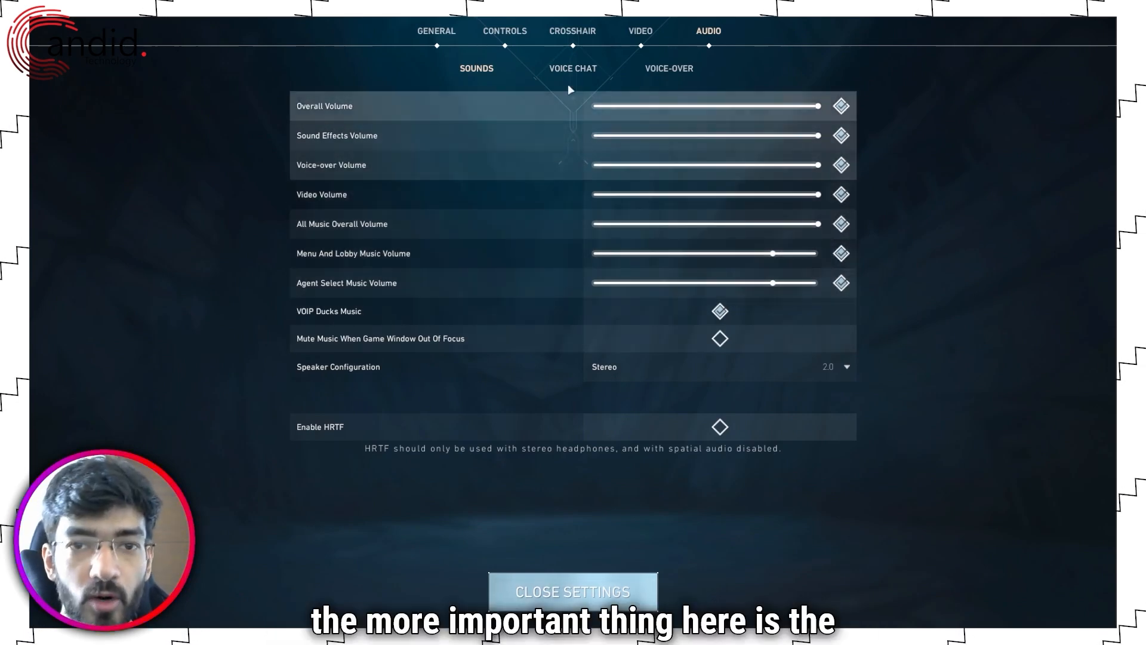
In Voice Chat settings keep Default System Device as input and review Party and Team Voice Chat being on
{"action": "left_click", "coordinate": [572, 68]}
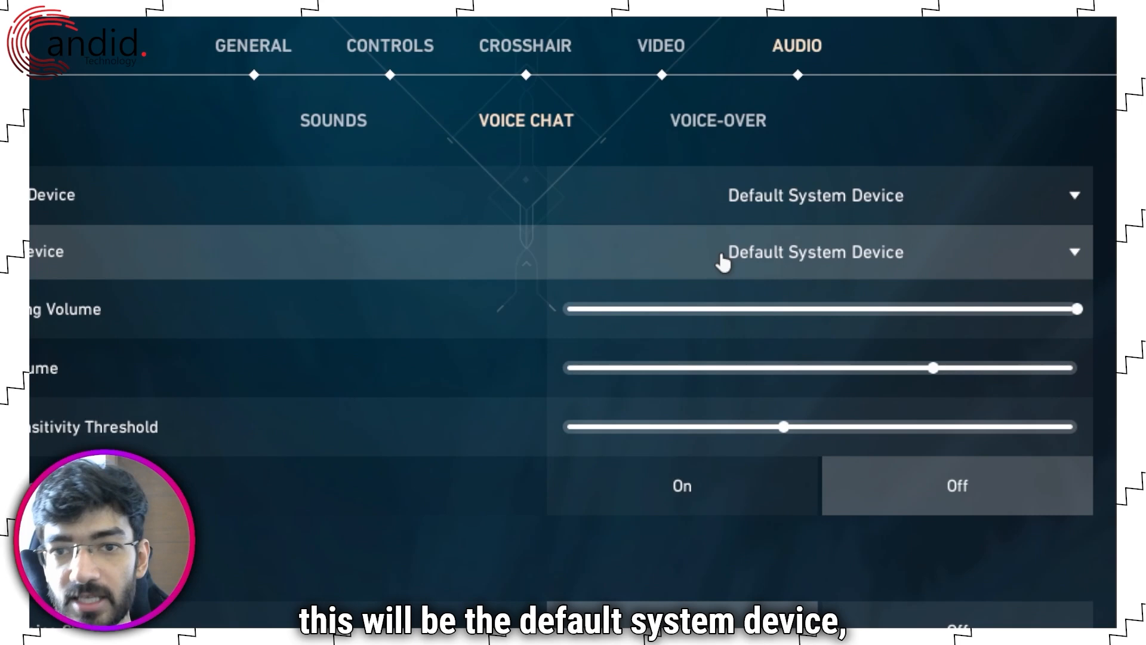
{"action": "left_click", "coordinate": [815, 252]}
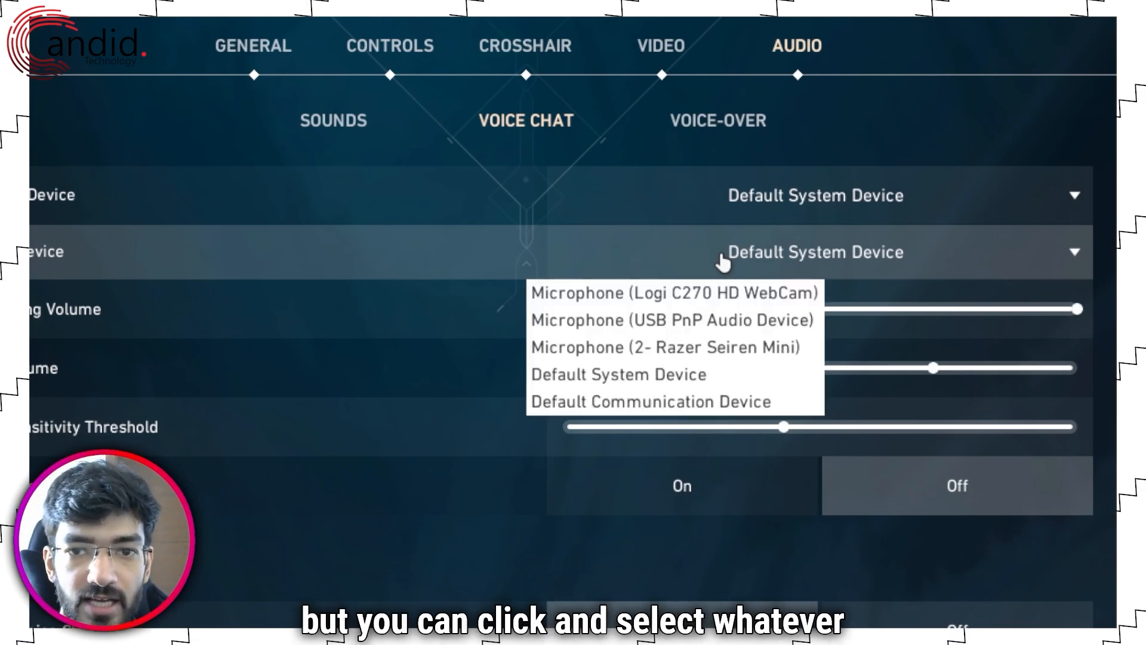
{"action": "left_click", "coordinate": [617, 374]}
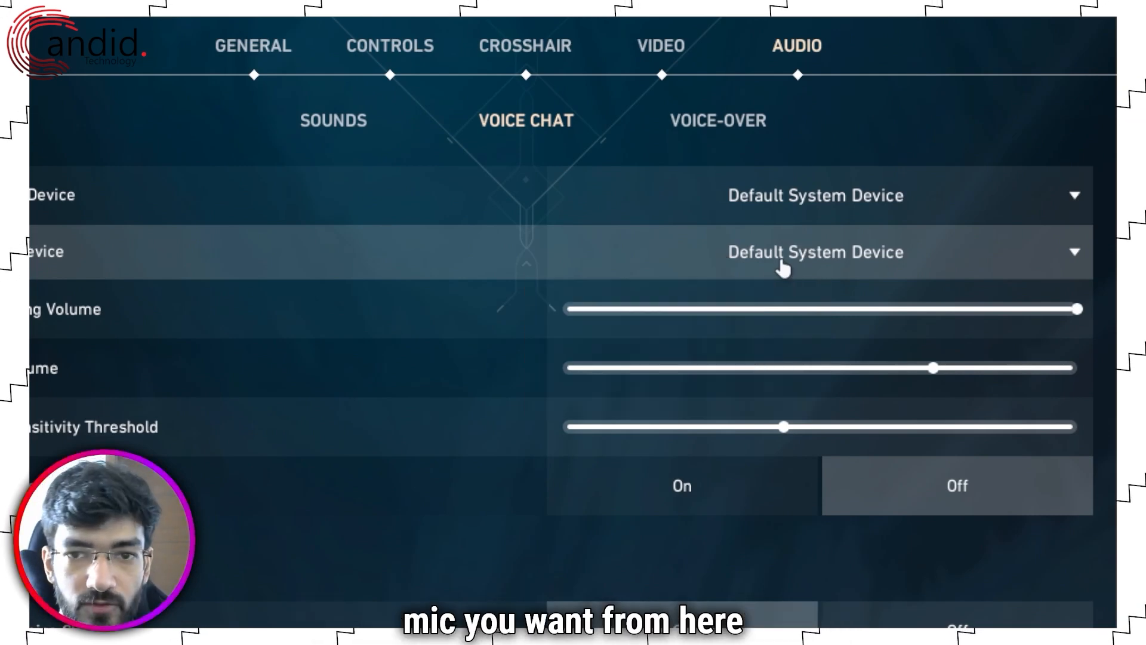
{"action": "mouse_move", "coordinate": [464, 373]}
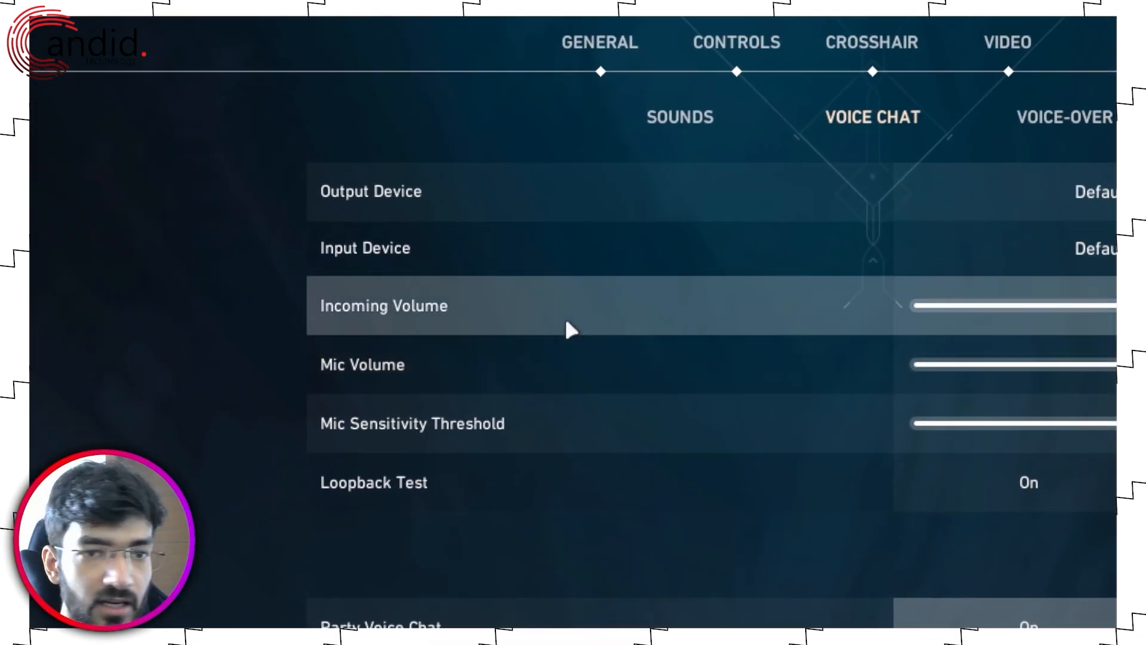
{"action": "mouse_move", "coordinate": [562, 370]}
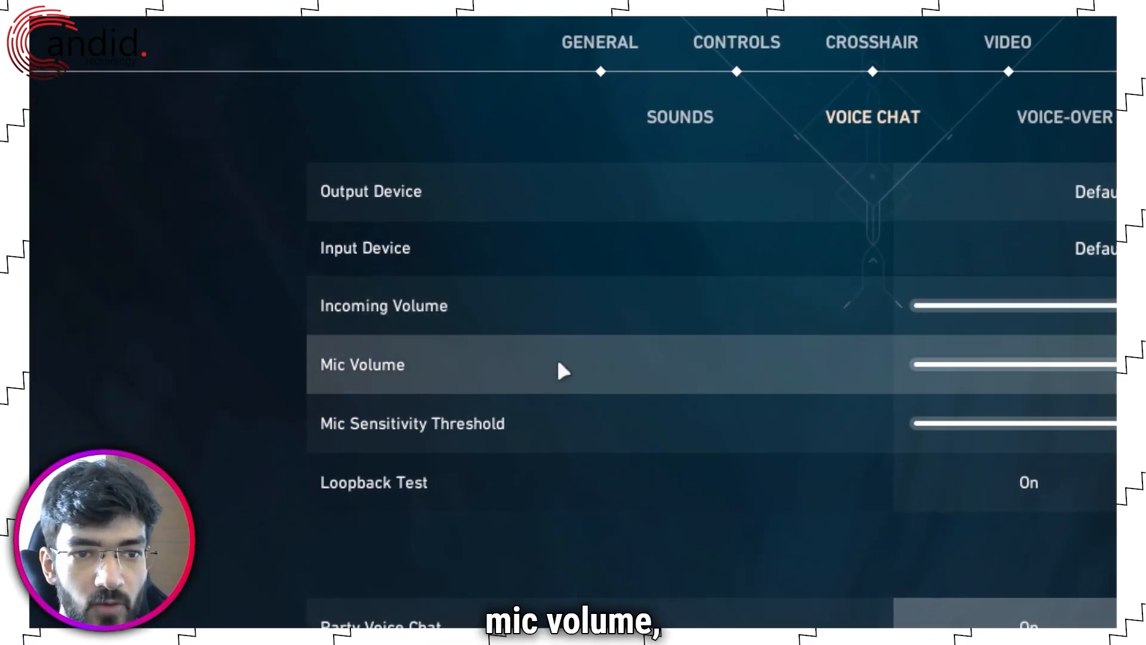
{"action": "mouse_move", "coordinate": [564, 409]}
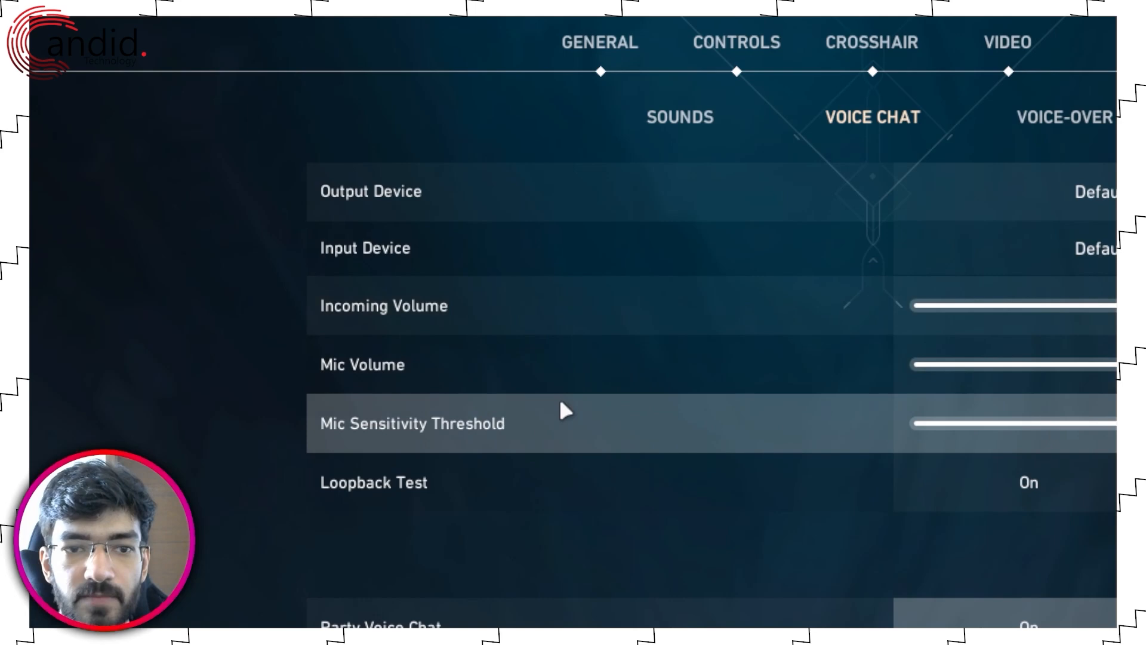
{"action": "scroll", "scroll_direction": "down", "scroll_amount": 3}
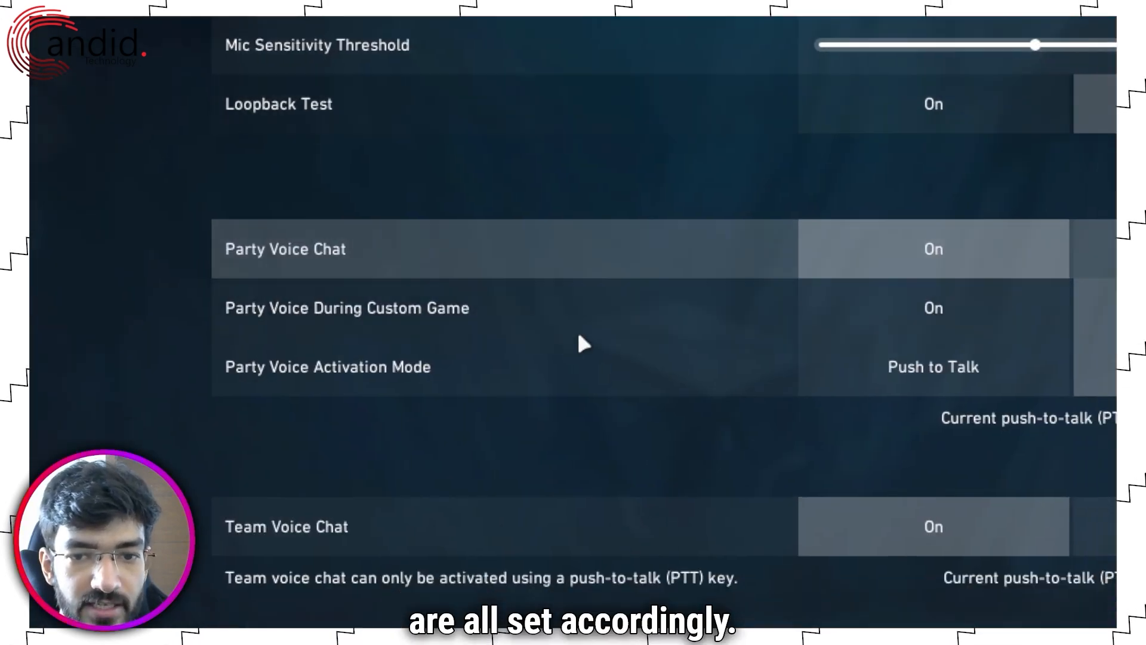
{"action": "scroll", "scroll_direction": "down", "scroll_amount": 3}
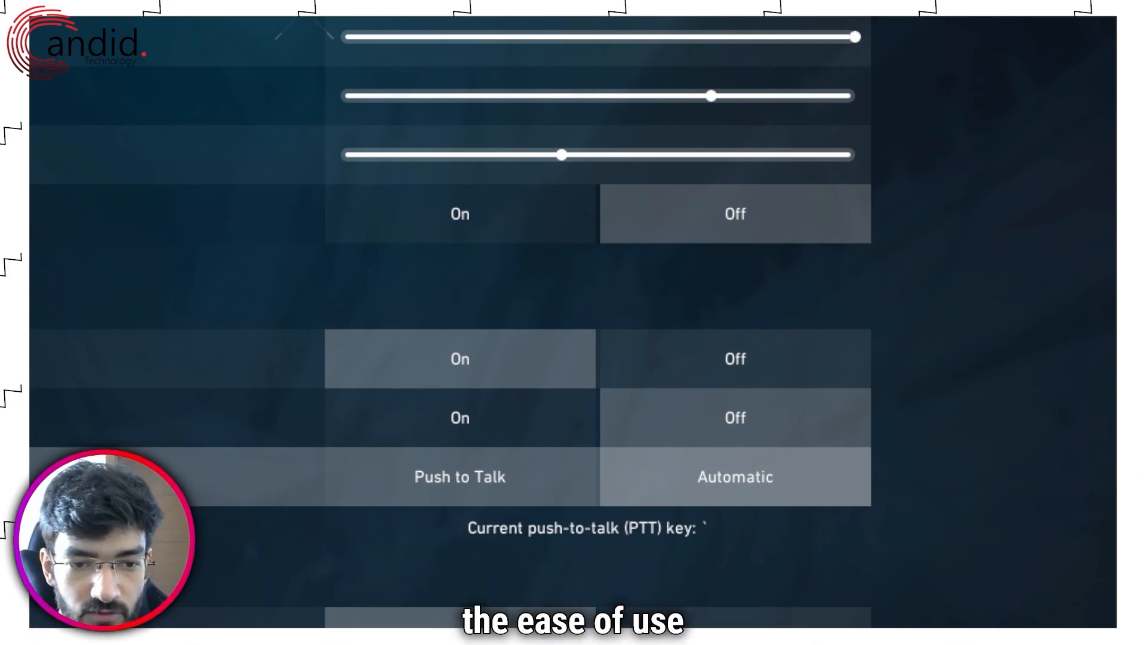
{"action": "scroll", "scroll_direction": "down", "scroll_amount": 3}
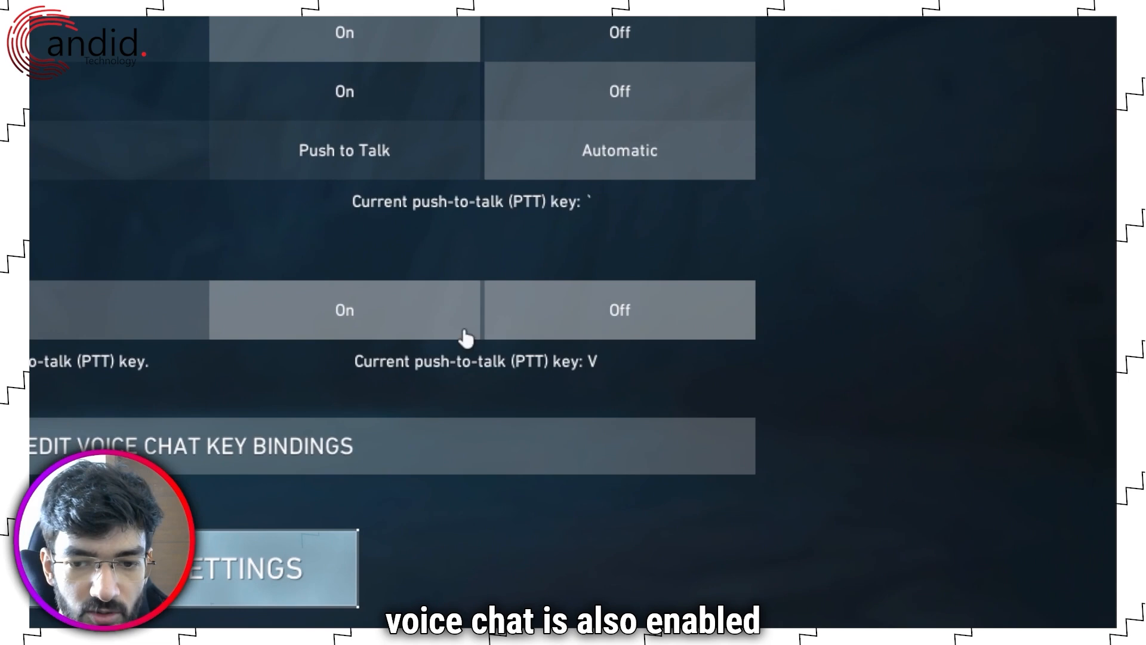
{"action": "mouse_move", "coordinate": [548, 385]}
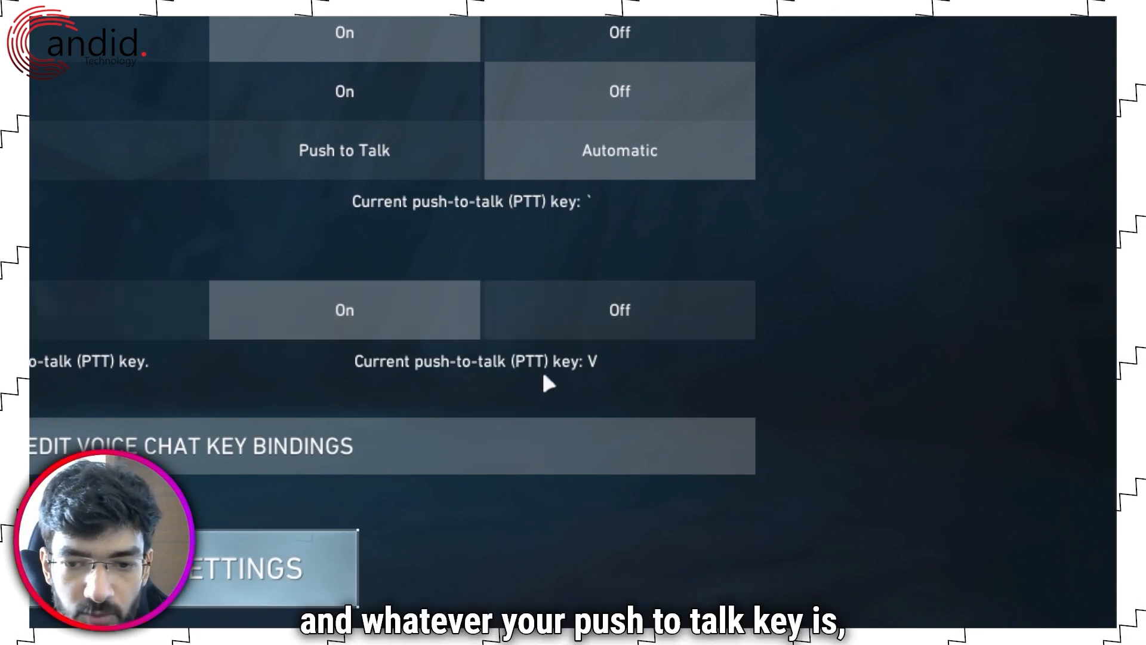
{"action": "scroll", "scroll_direction": "up", "scroll_amount": 3}
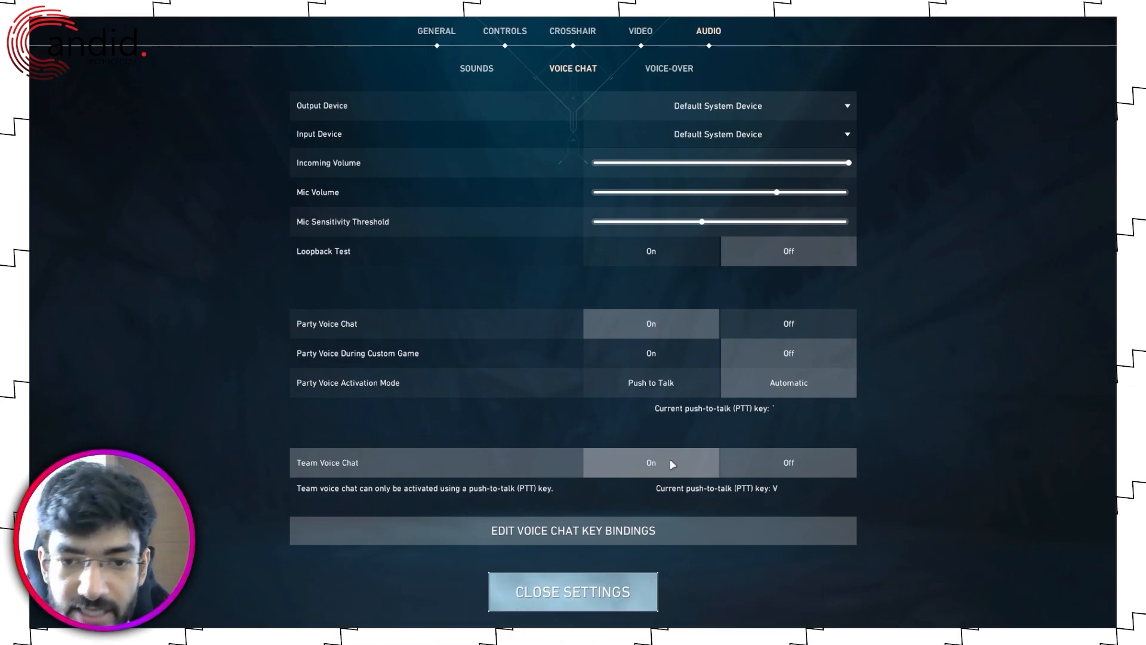
{"action": "mouse_move", "coordinate": [694, 415]}
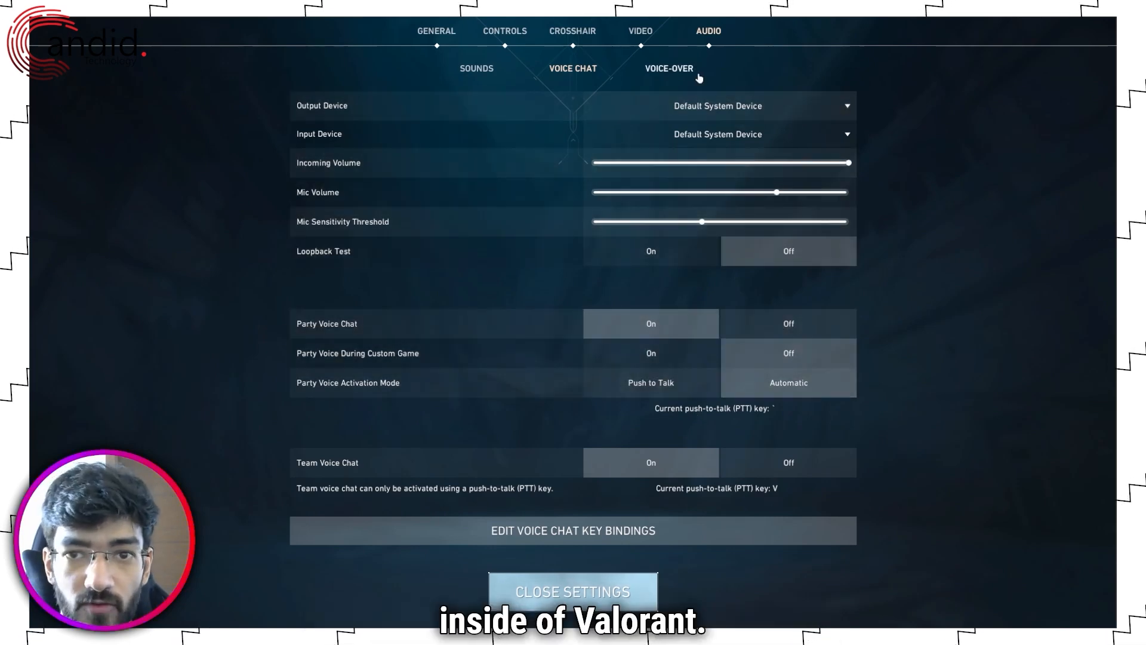
Glance at the Voice-Over options, return to Voice Chat and scroll back to the top of its settings
{"action": "left_click", "coordinate": [669, 69]}
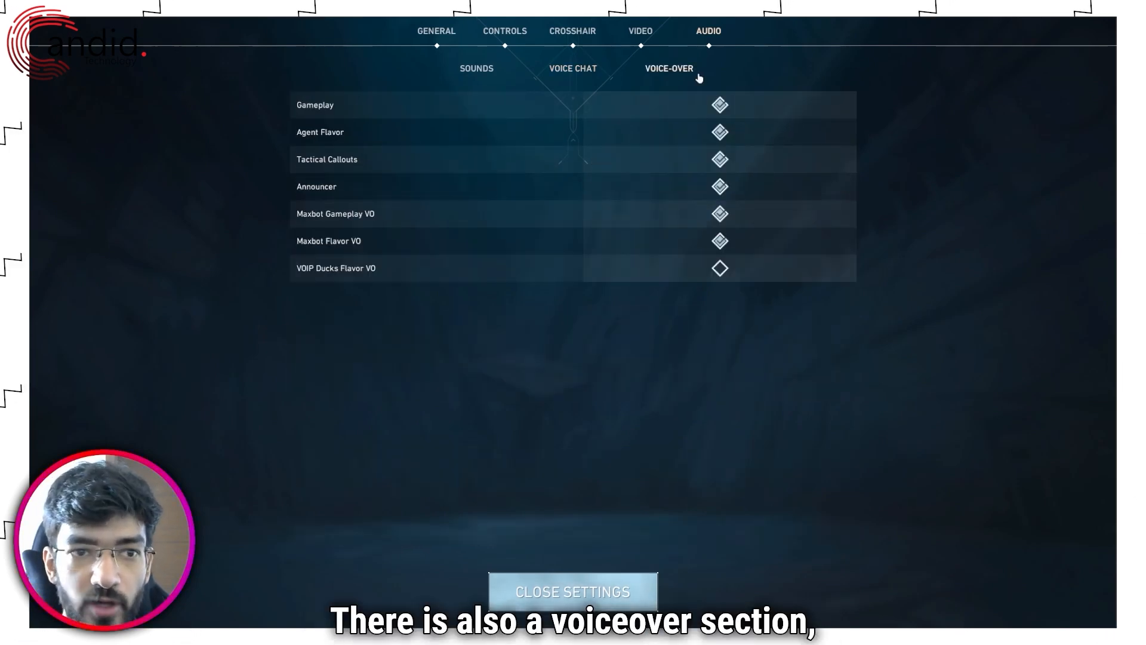
{"action": "mouse_move", "coordinate": [661, 262]}
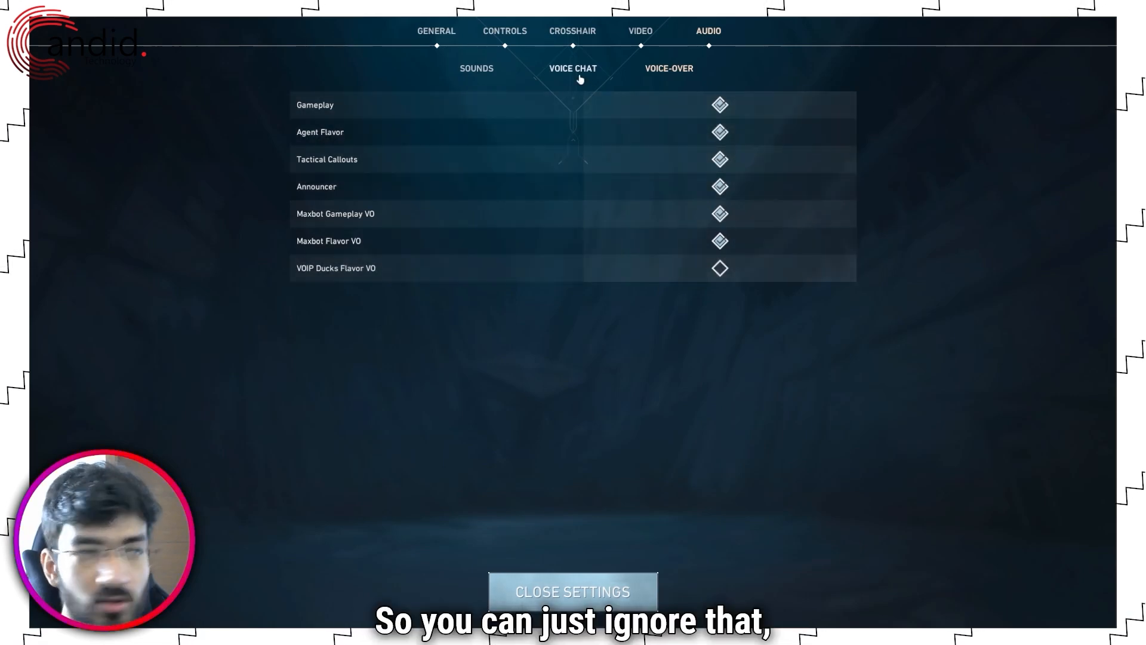
{"action": "left_click", "coordinate": [572, 68]}
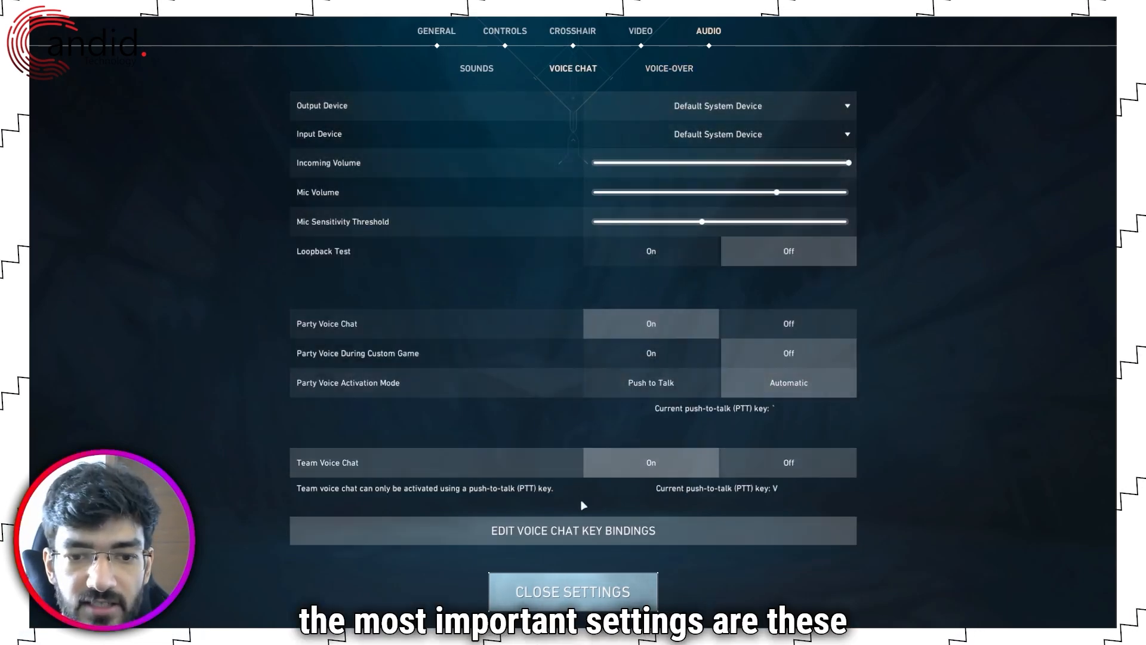
{"action": "mouse_move", "coordinate": [548, 330]}
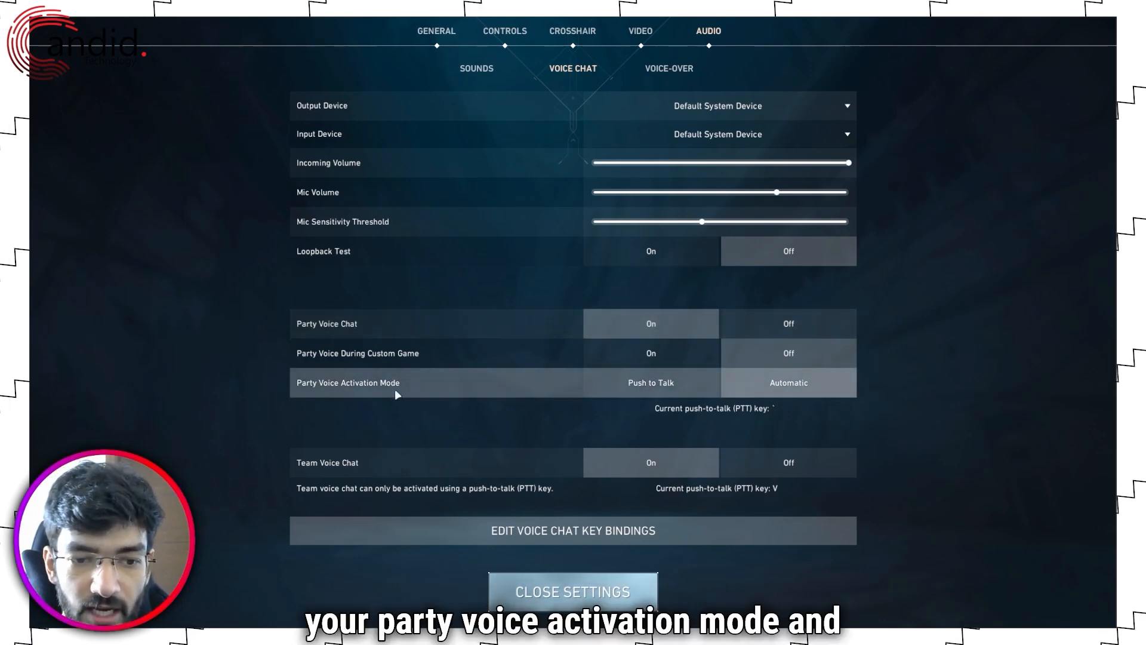
{"action": "mouse_move", "coordinate": [493, 471]}
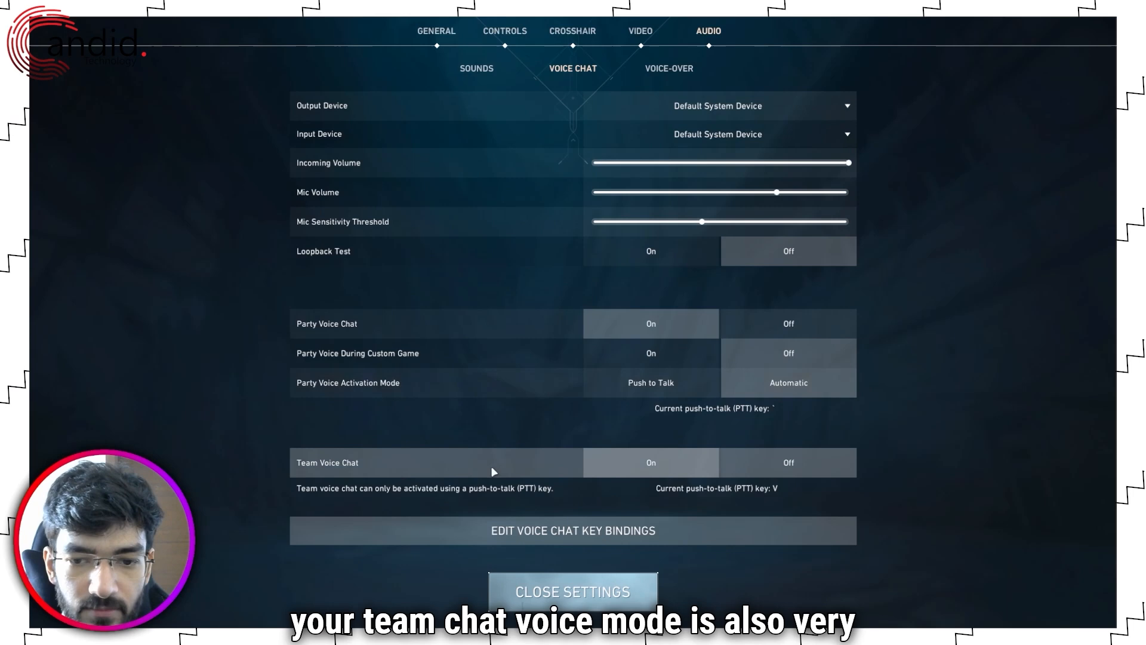
{"action": "mouse_move", "coordinate": [477, 442]}
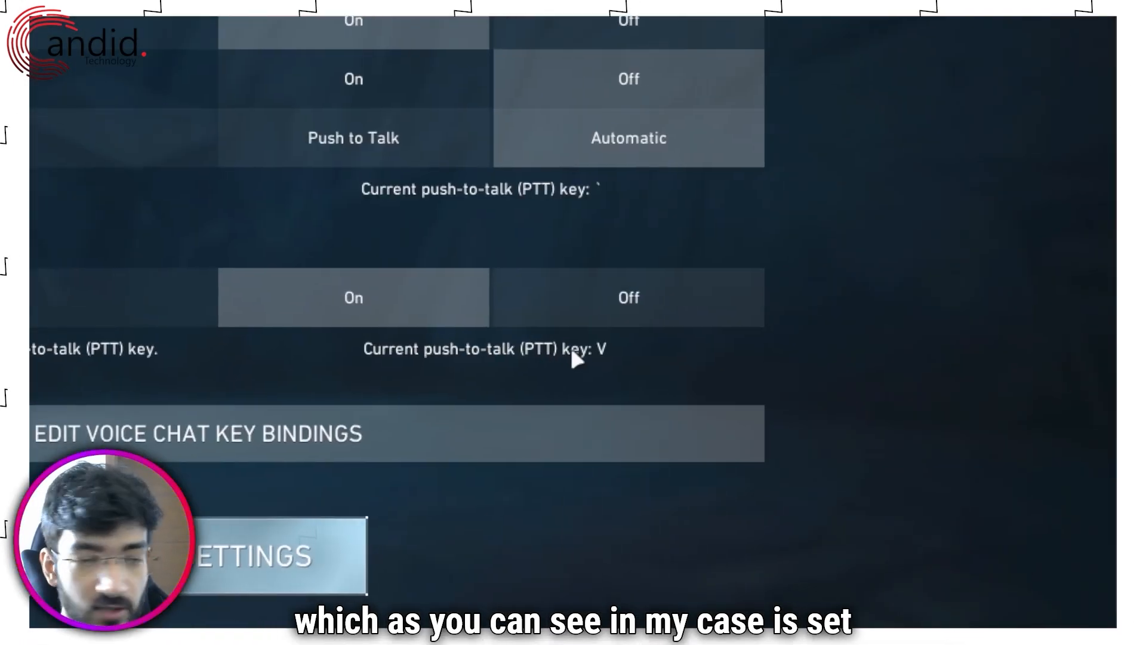
{"action": "scroll", "scroll_direction": "up", "scroll_amount": 3}
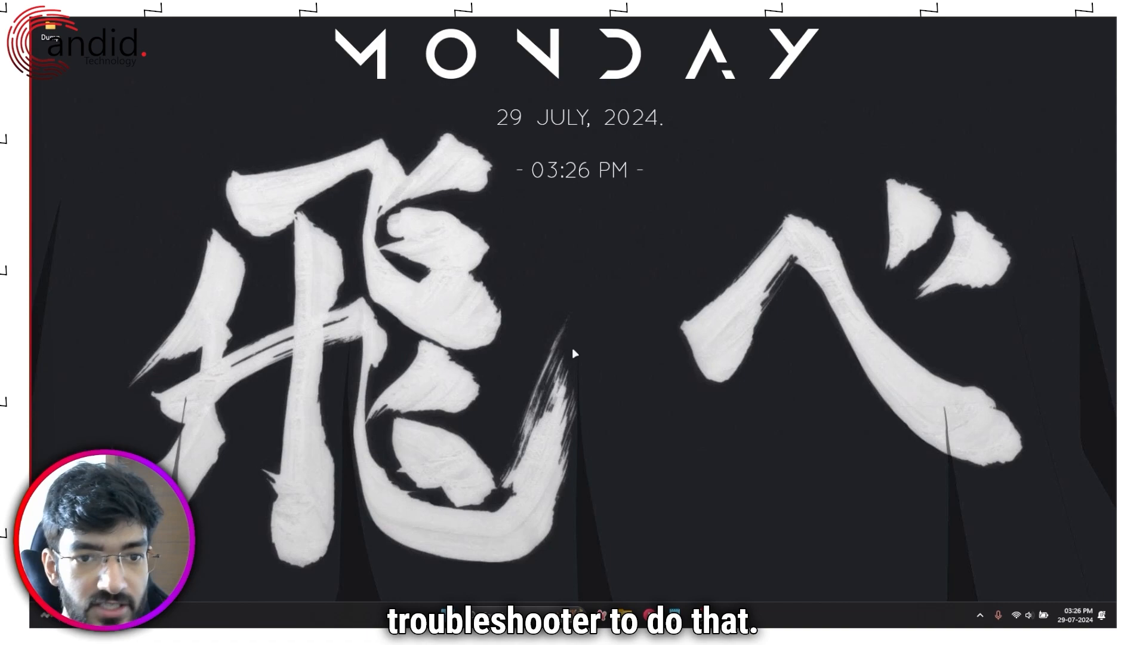
Open Windows Settings, search 'trouble' and show Other troubleshooters with Audio listed
{"action": "key", "text": "win+i"}
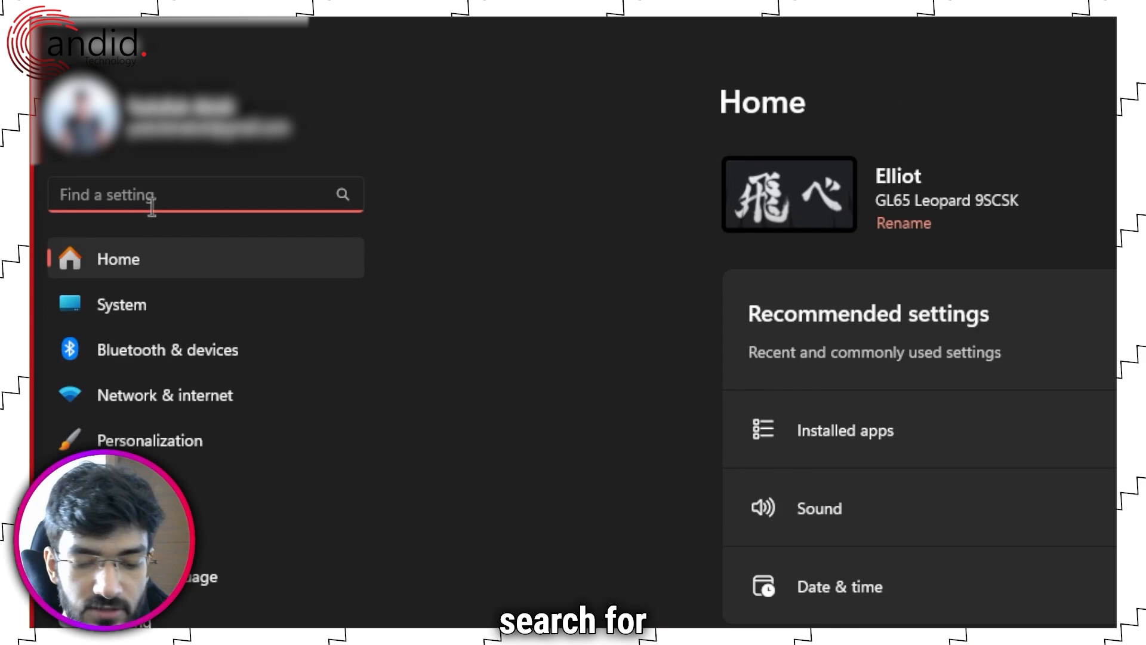
{"action": "type", "text": "trouble"}
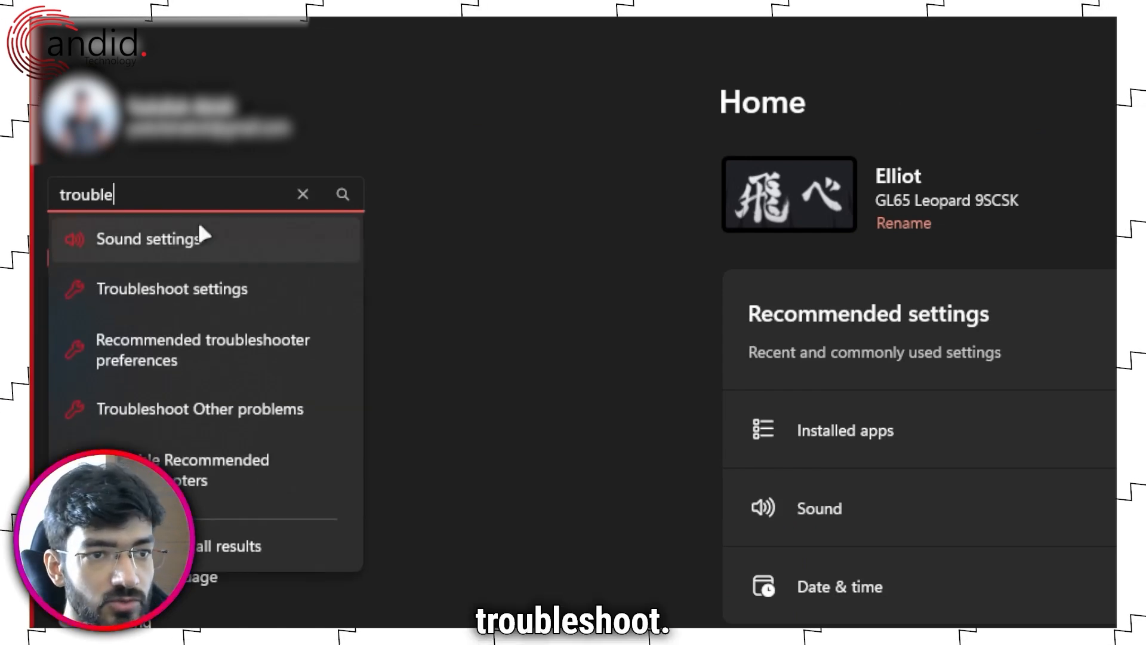
{"action": "mouse_move", "coordinate": [172, 289]}
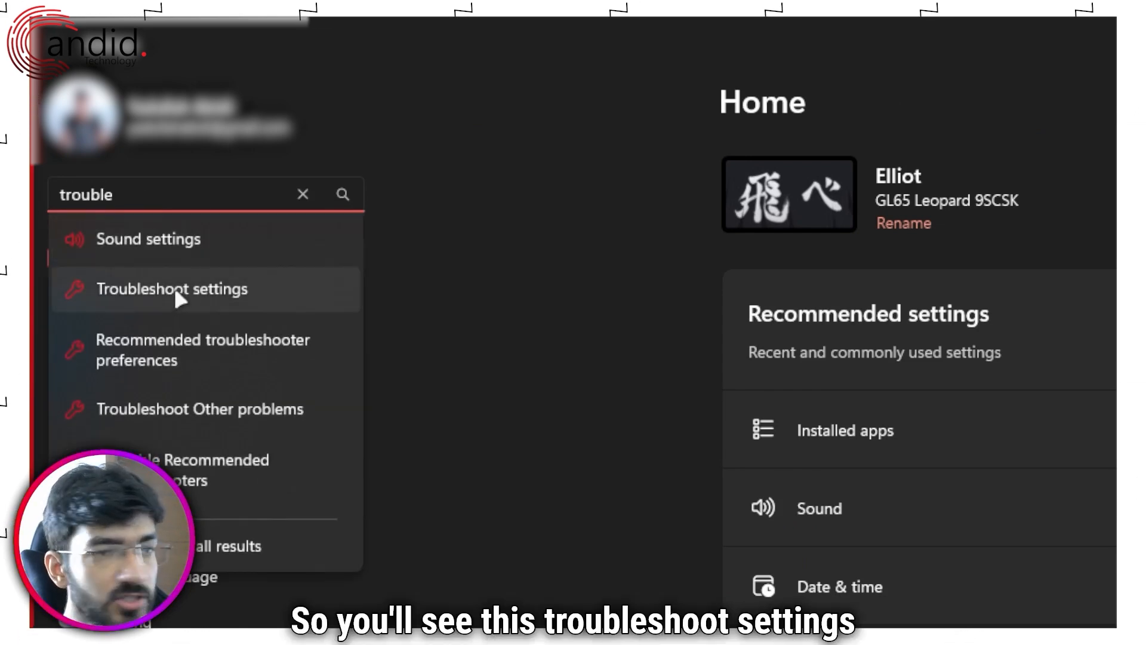
{"action": "left_click", "coordinate": [172, 289]}
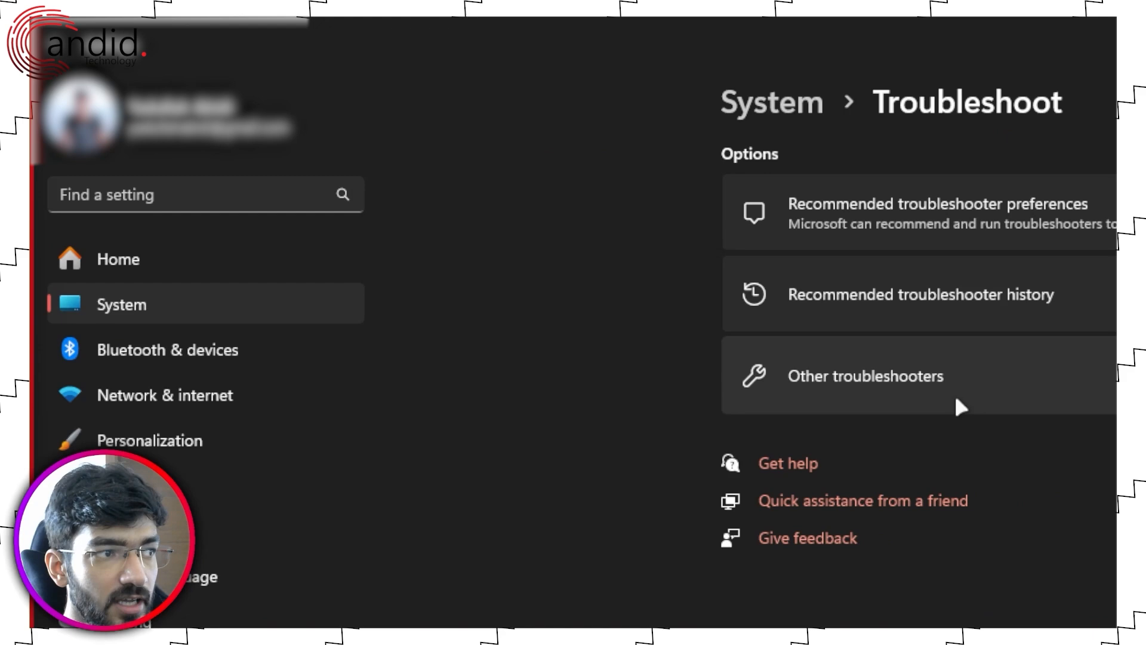
{"action": "left_click", "coordinate": [866, 376]}
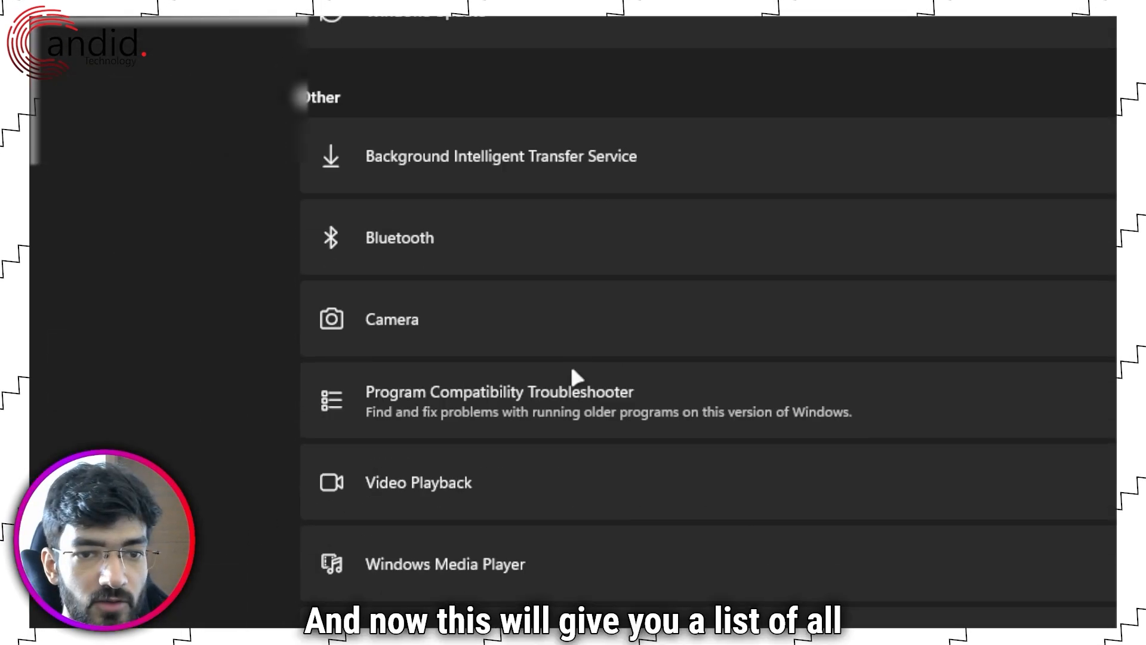
{"action": "scroll", "scroll_direction": "up", "scroll_amount": 3}
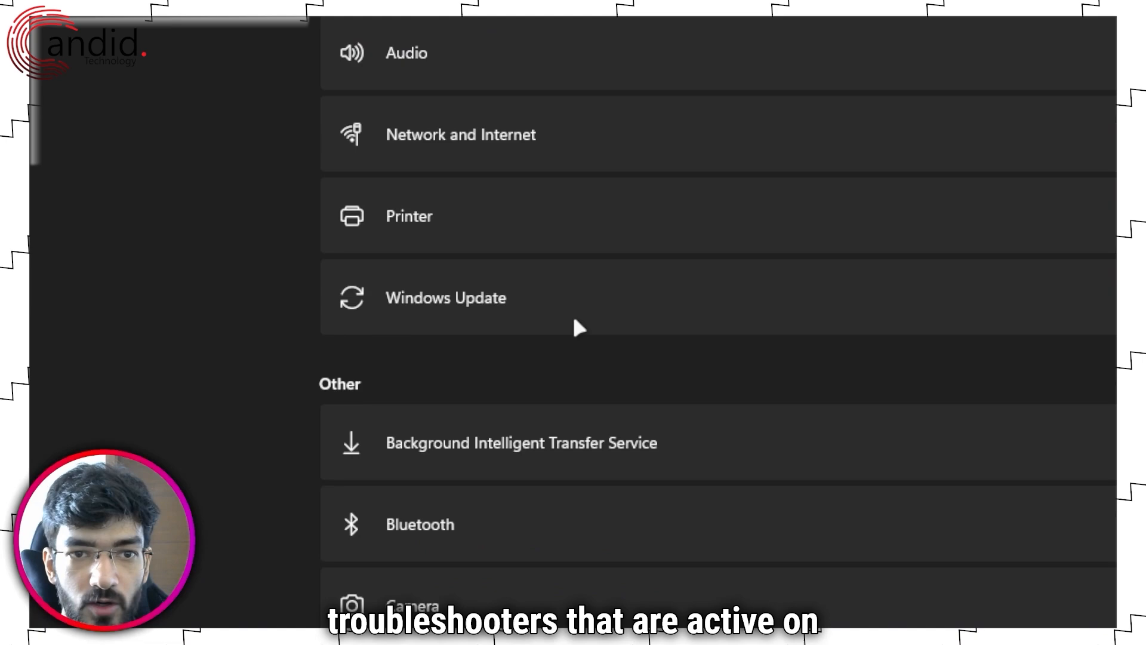